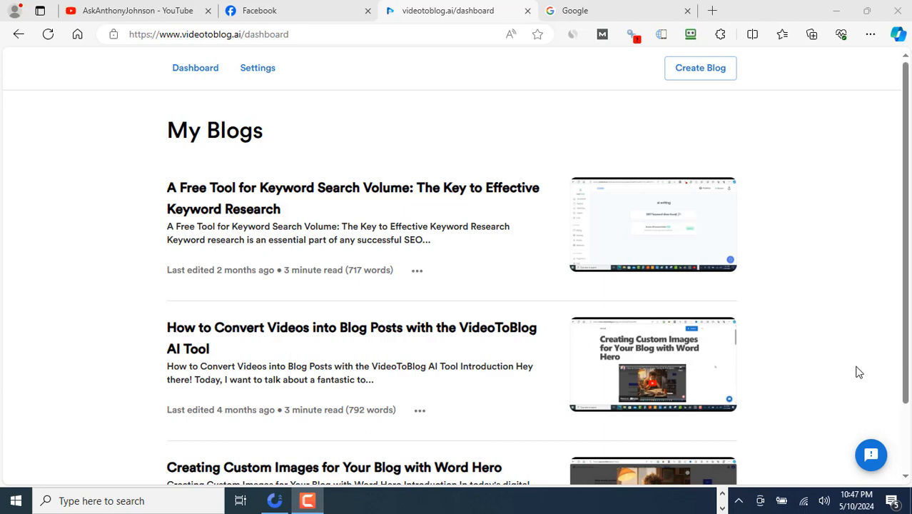
{"action": "mouse_move", "coordinate": [813, 236]}
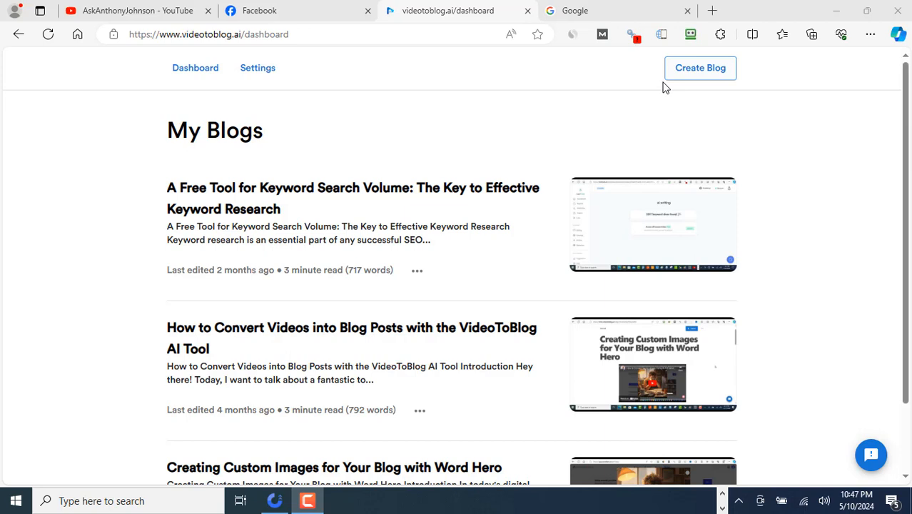
{"action": "mouse_move", "coordinate": [700, 67]}
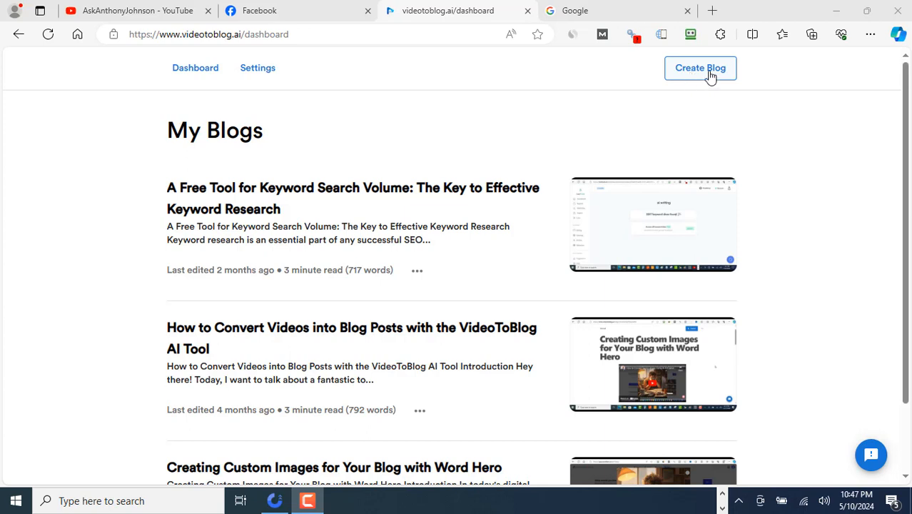
- Start a new blog and keep the Length option at Short (~700 words)
{"action": "left_click", "coordinate": [700, 68]}
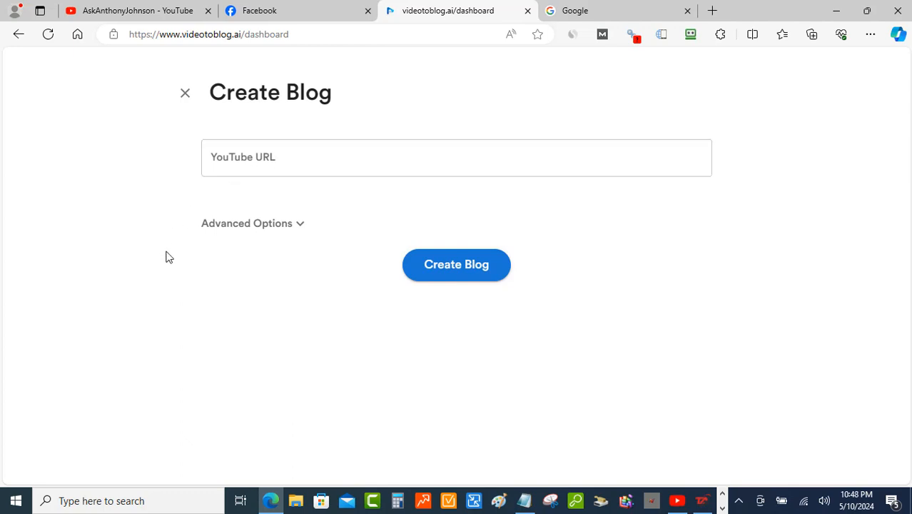
{"action": "mouse_move", "coordinate": [309, 232]}
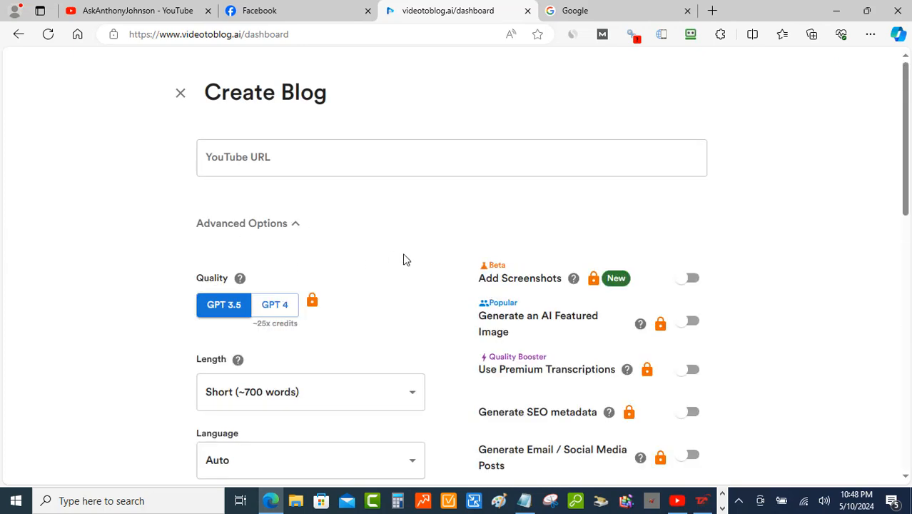
{"action": "scroll", "scroll_direction": "down", "scroll_amount": 3}
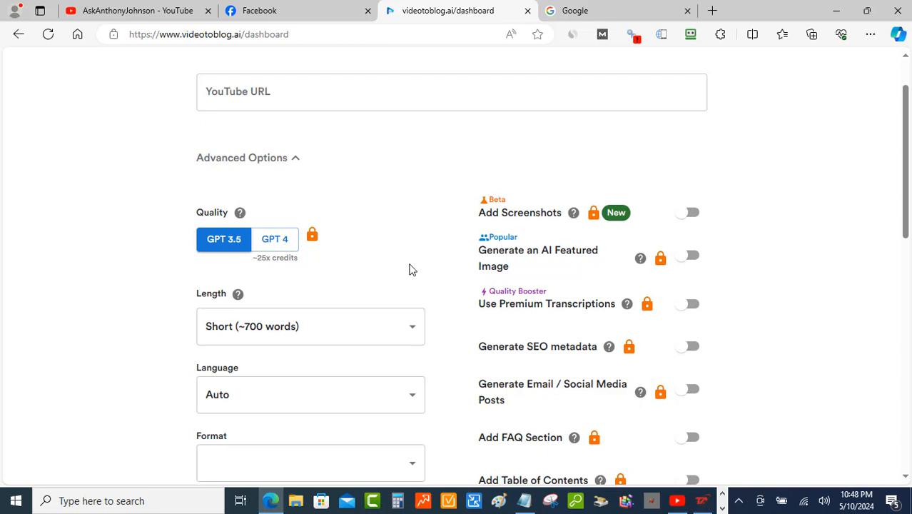
{"action": "mouse_move", "coordinate": [430, 267]}
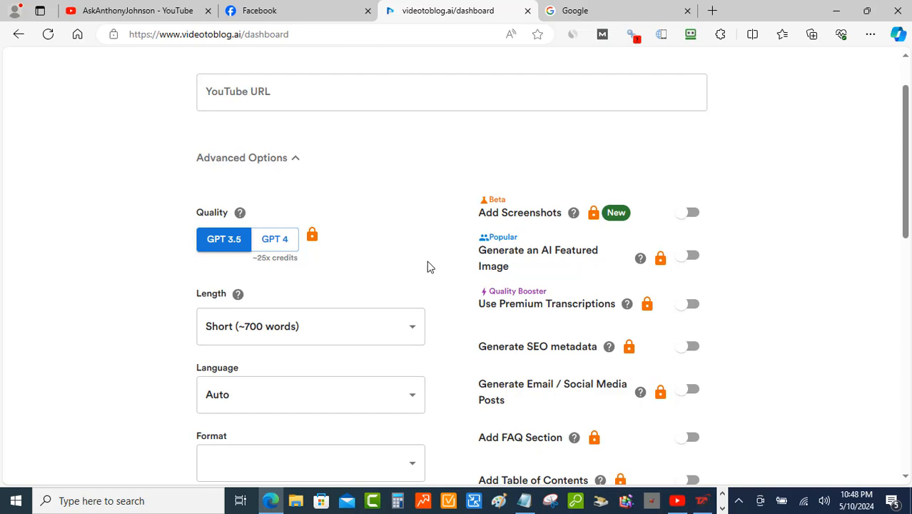
{"action": "mouse_move", "coordinate": [338, 257]}
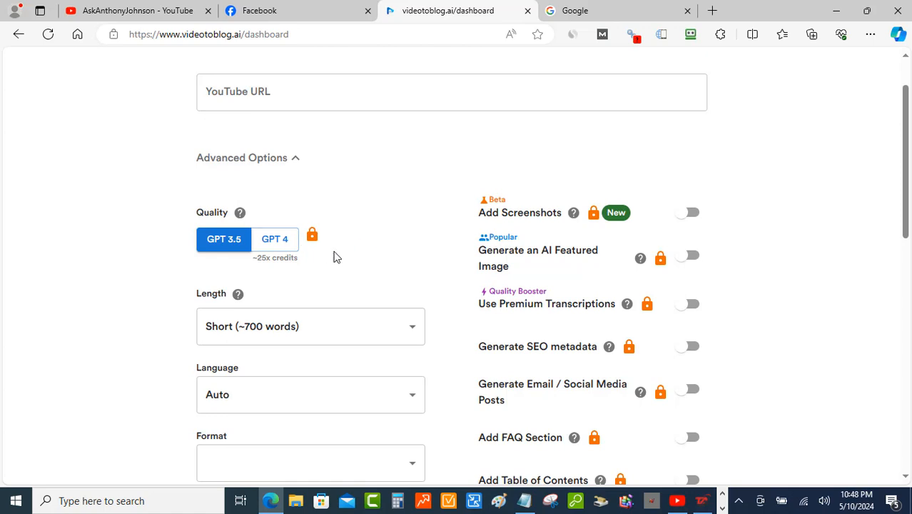
{"action": "mouse_move", "coordinate": [310, 260]}
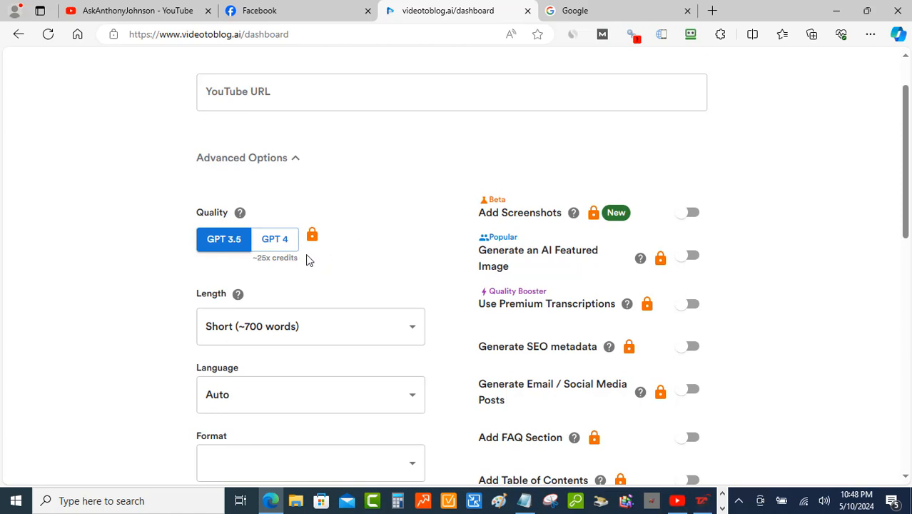
{"action": "mouse_move", "coordinate": [332, 259]}
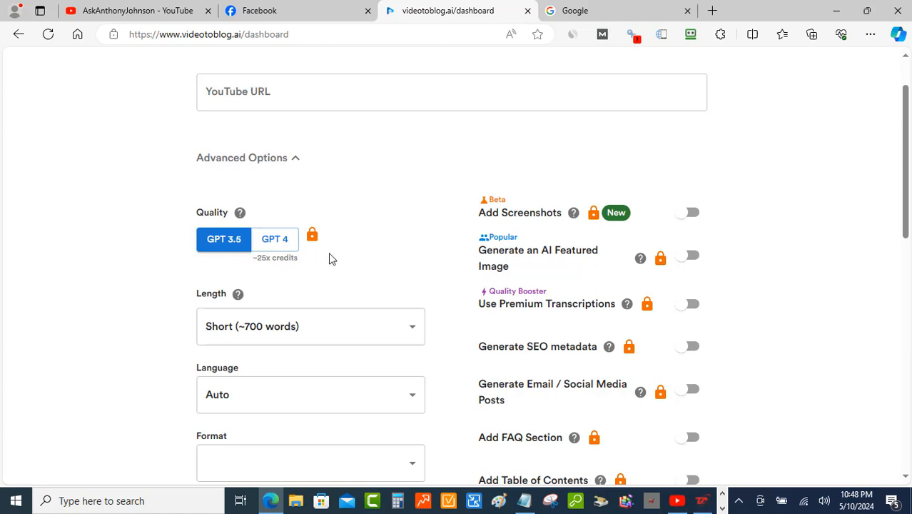
{"action": "mouse_move", "coordinate": [360, 237]}
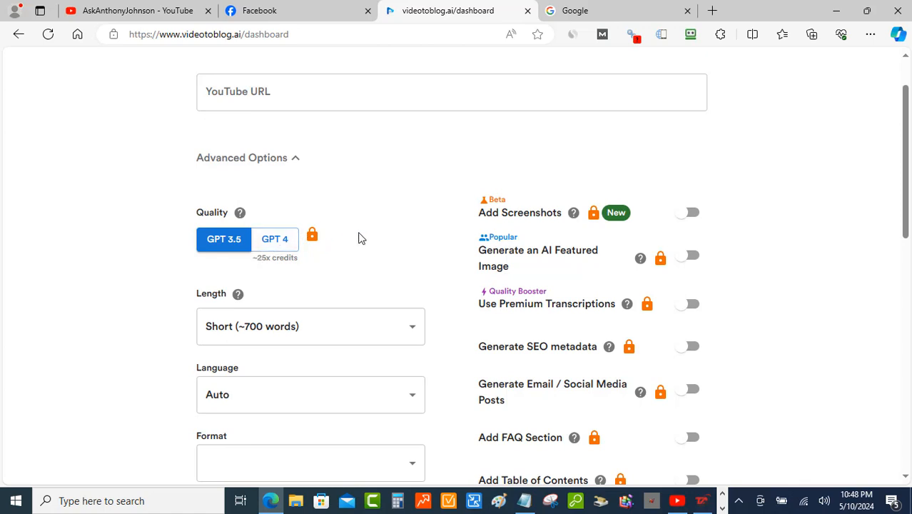
{"action": "mouse_move", "coordinate": [457, 227]}
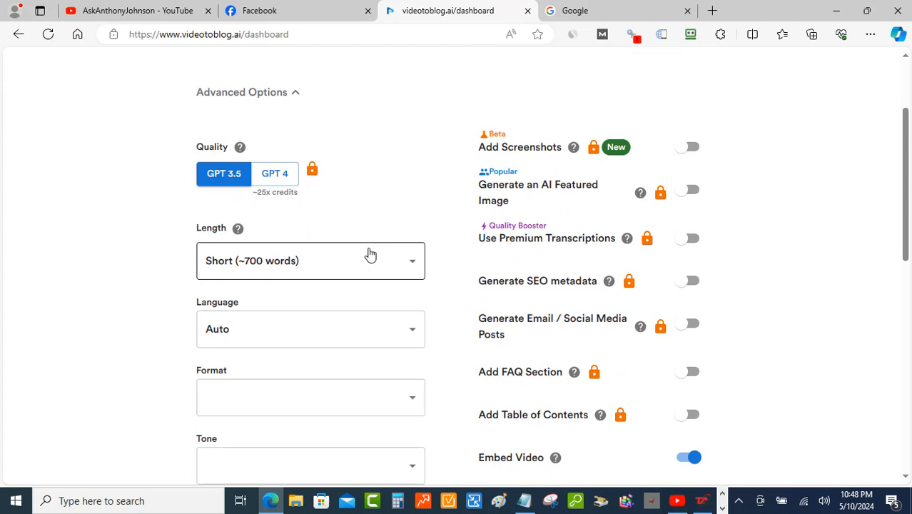
{"action": "left_click", "coordinate": [310, 261]}
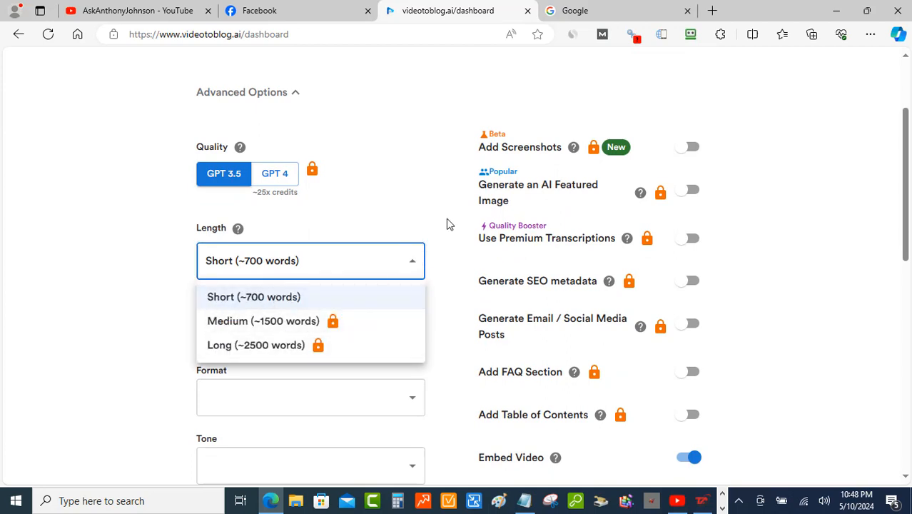
{"action": "left_click", "coordinate": [254, 297]}
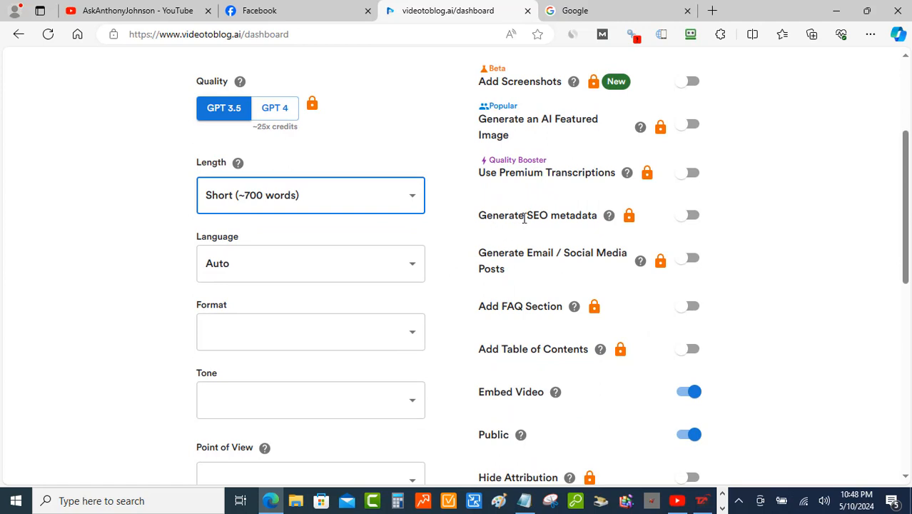
{"action": "mouse_move", "coordinate": [584, 230]}
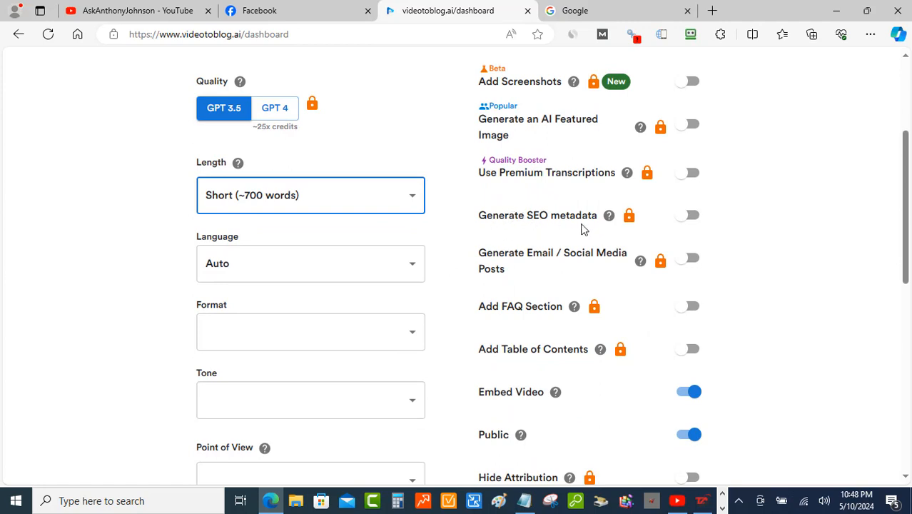
{"action": "mouse_move", "coordinate": [561, 230]}
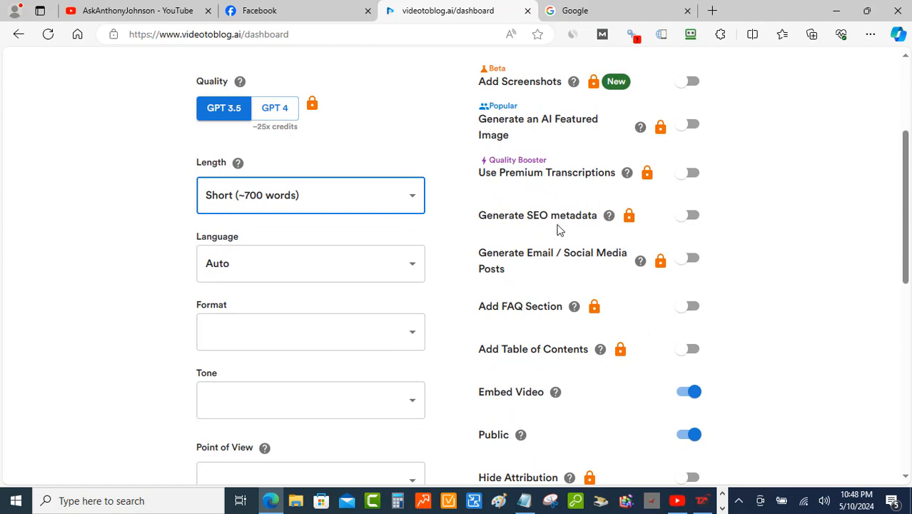
{"action": "scroll", "scroll_direction": "down", "scroll_amount": 3}
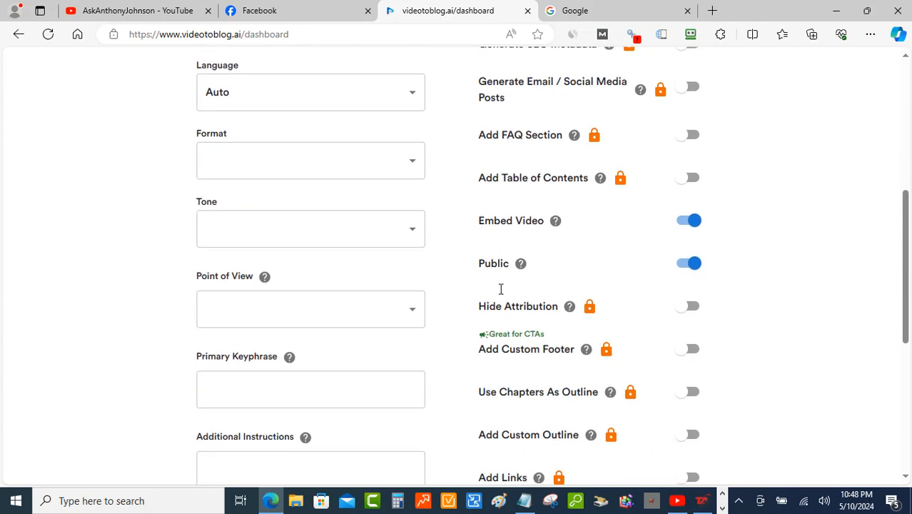
{"action": "scroll", "scroll_direction": "down", "scroll_amount": 3}
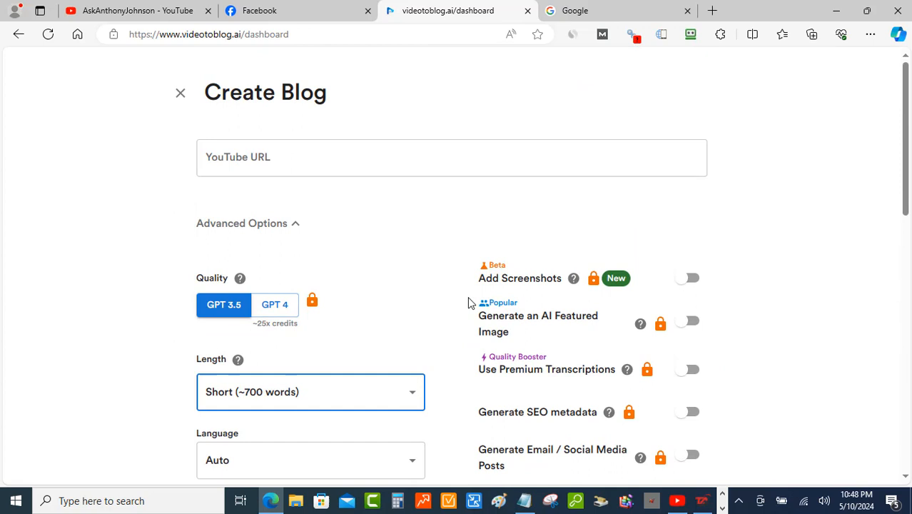
{"action": "mouse_move", "coordinate": [768, 203]}
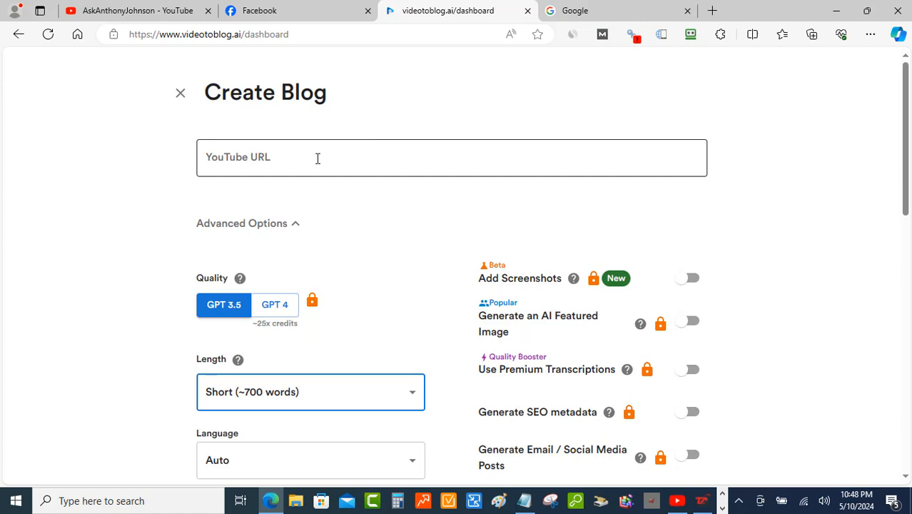
- From the channel's Shorts grid, open 'How to use Write with AI on Your Facebook Post'
{"action": "left_click", "coordinate": [130, 10]}
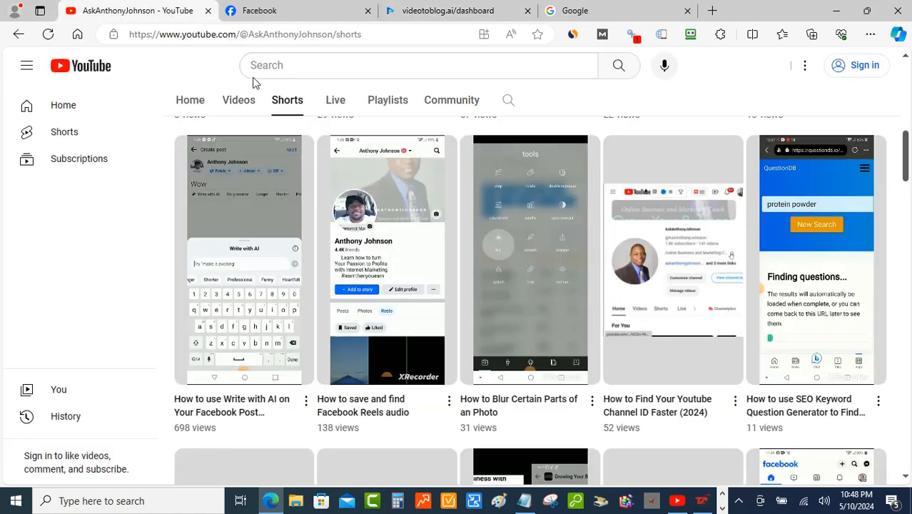
{"action": "mouse_move", "coordinate": [264, 215]}
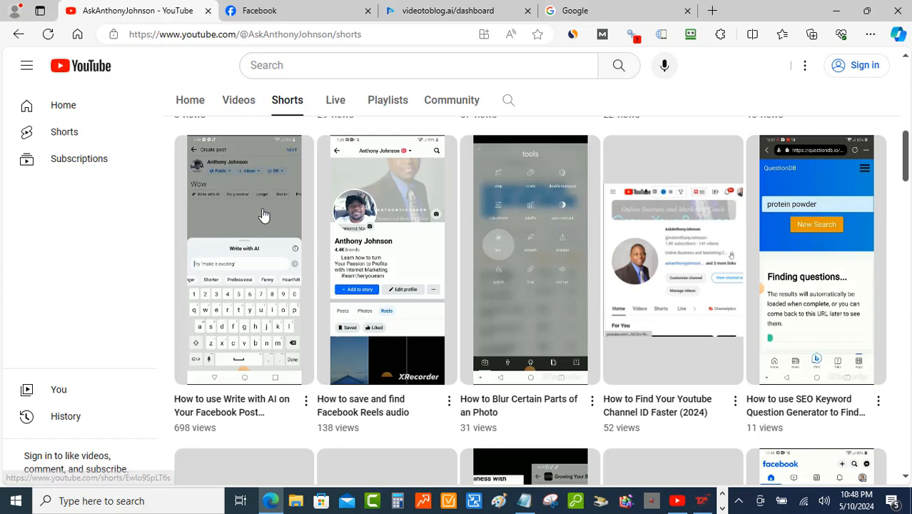
{"action": "scroll", "scroll_direction": "down", "scroll_amount": 3}
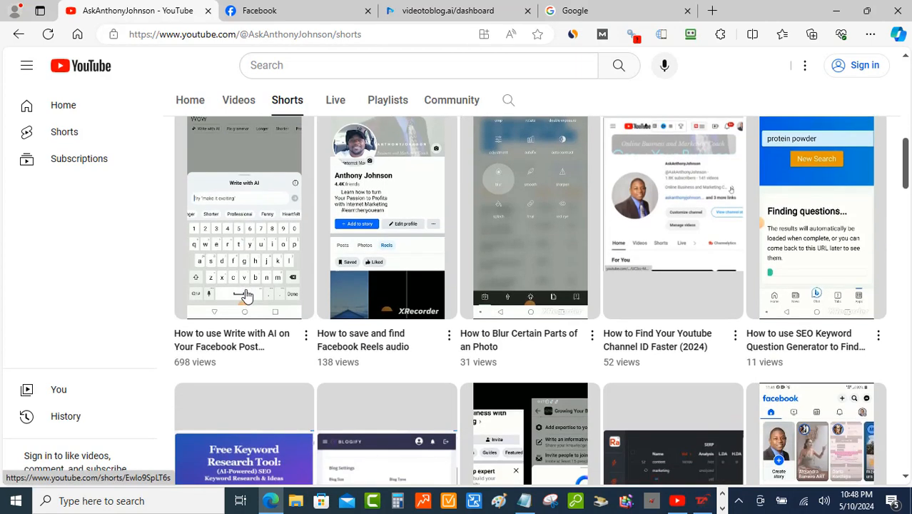
{"action": "mouse_move", "coordinate": [237, 340]}
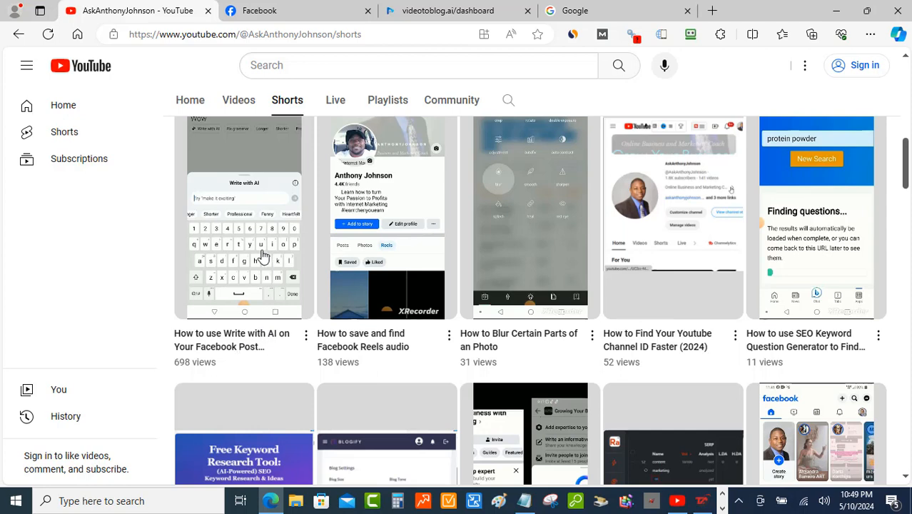
{"action": "left_click", "coordinate": [244, 214]}
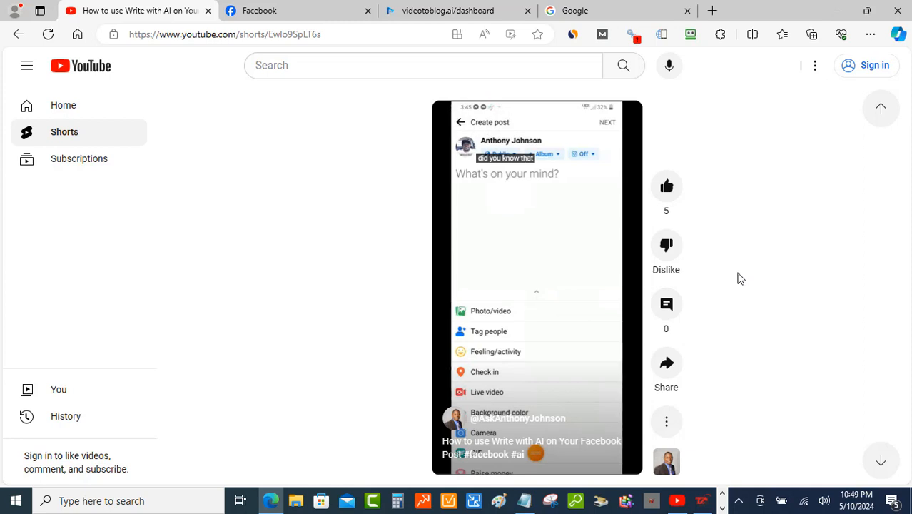
{"action": "mouse_move", "coordinate": [712, 370]}
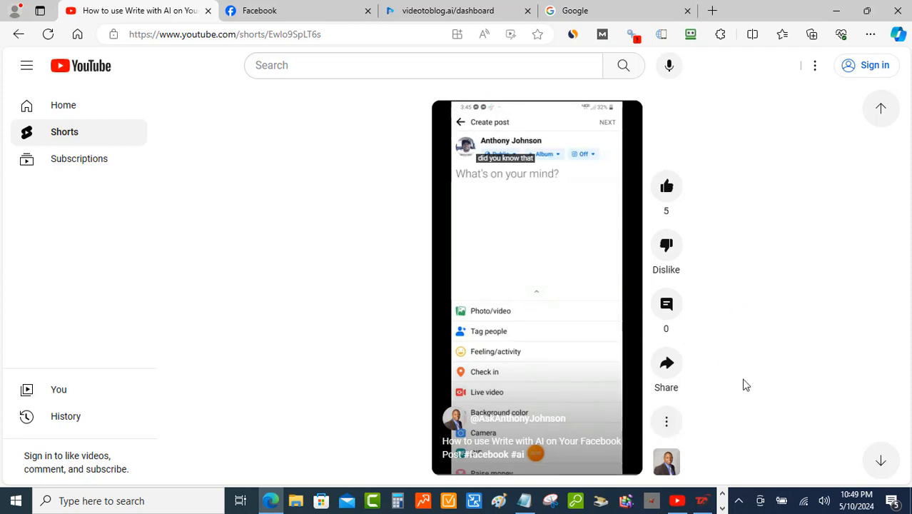
- Copy the Short's link from its Share dialog and return to the blog form
{"action": "left_click", "coordinate": [666, 362]}
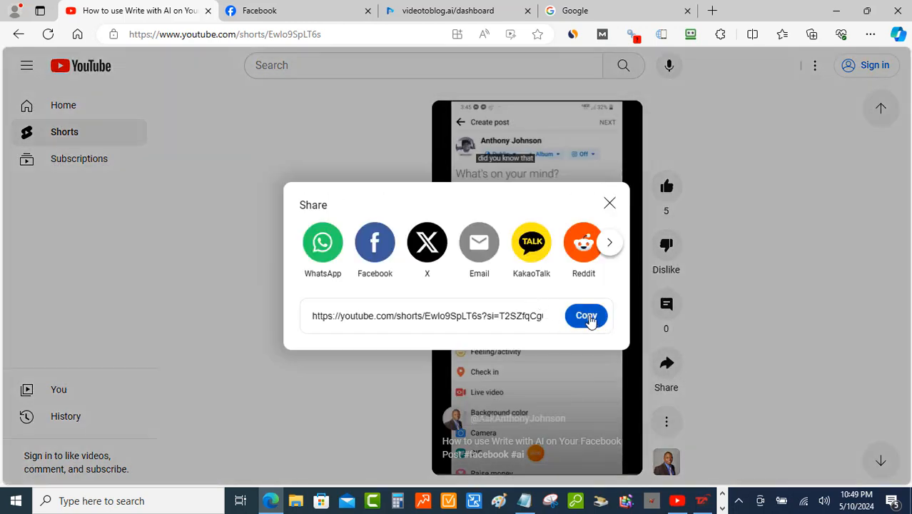
{"action": "left_click", "coordinate": [586, 315]}
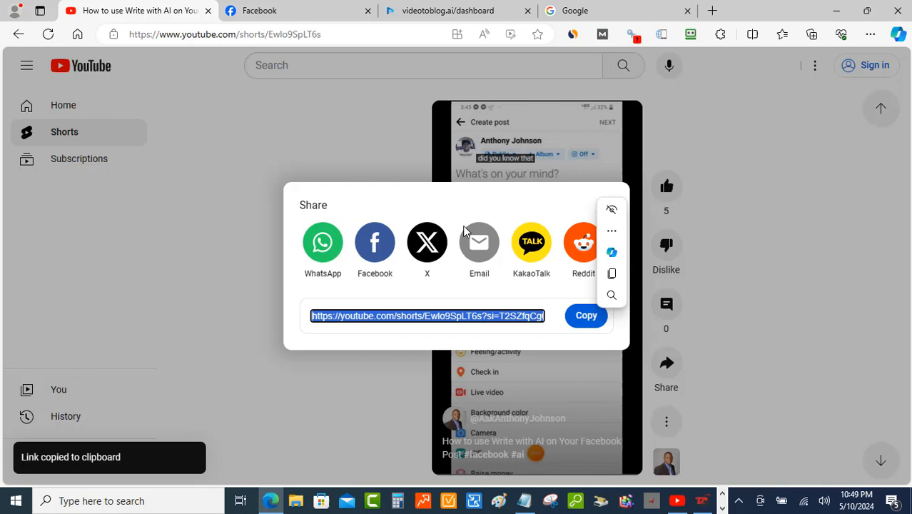
{"action": "left_click", "coordinate": [448, 10]}
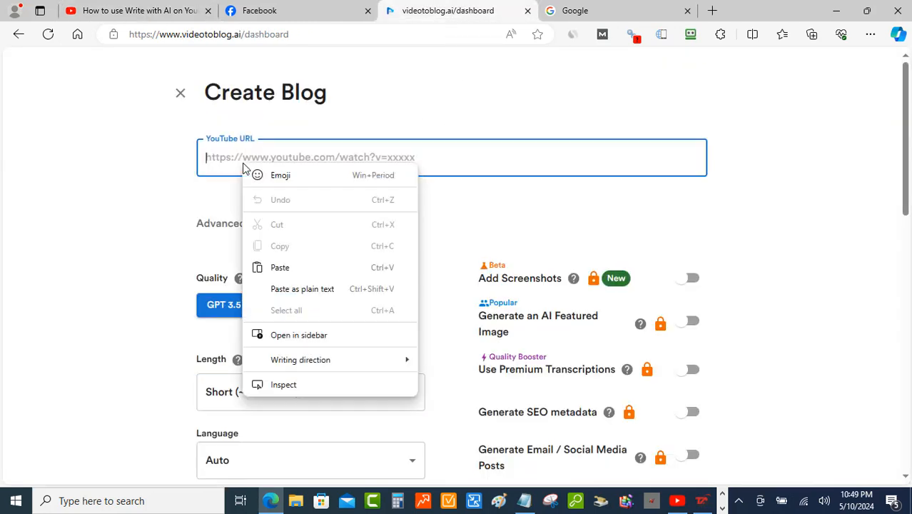
- Paste the Short's link into the YouTube URL field and scroll to the submit button
{"action": "left_click", "coordinate": [280, 267]}
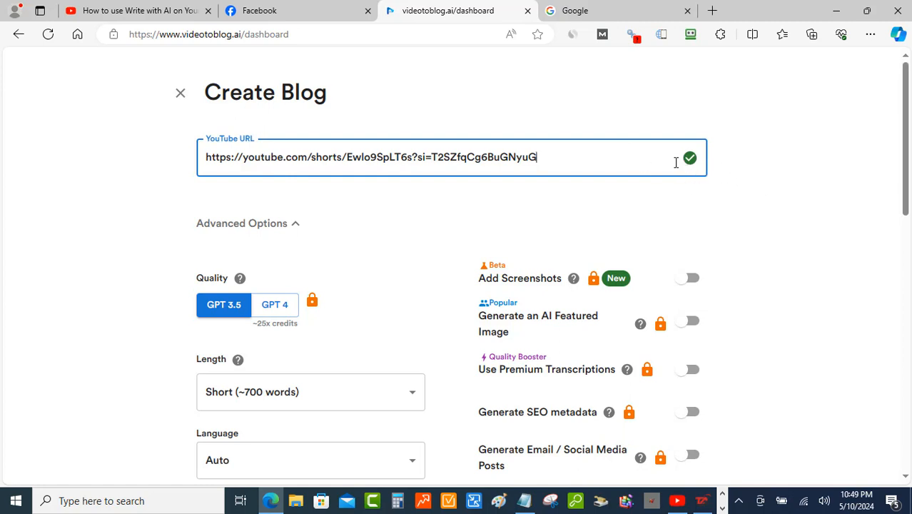
{"action": "mouse_move", "coordinate": [717, 164]}
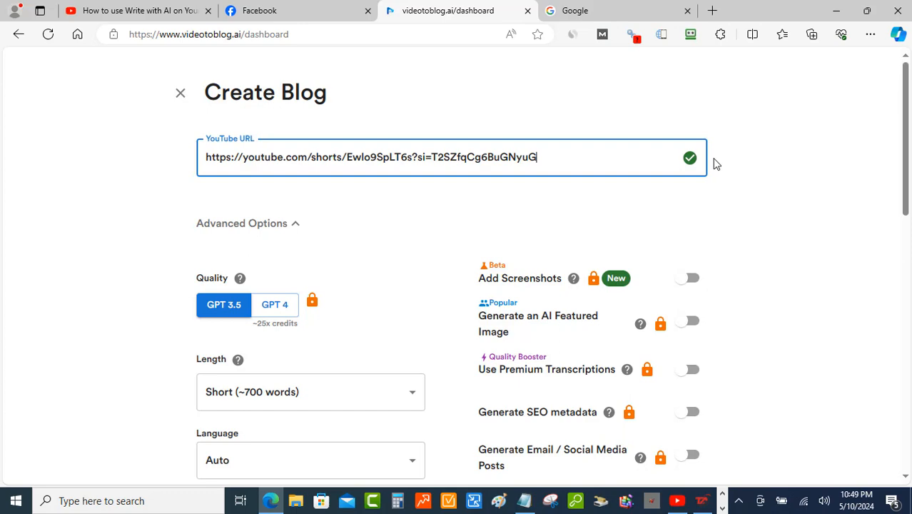
{"action": "scroll", "scroll_direction": "down", "scroll_amount": 3}
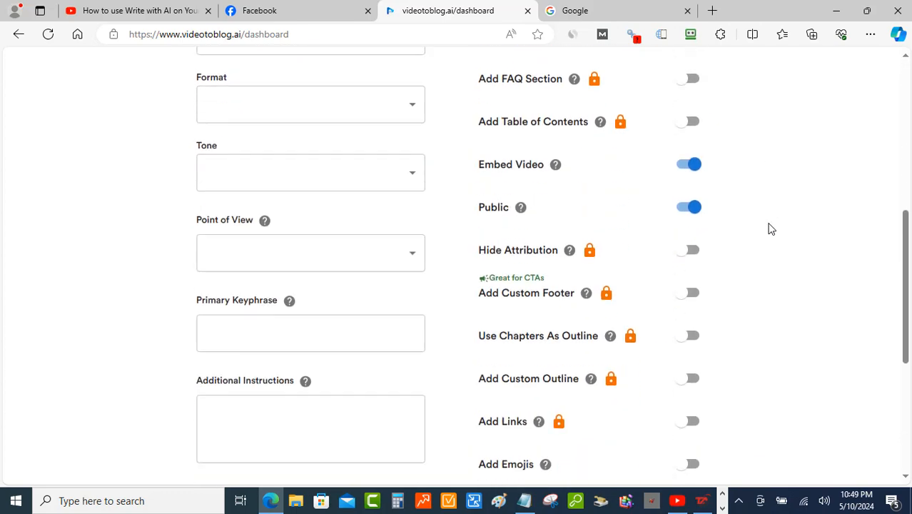
{"action": "scroll", "scroll_direction": "down", "scroll_amount": 3}
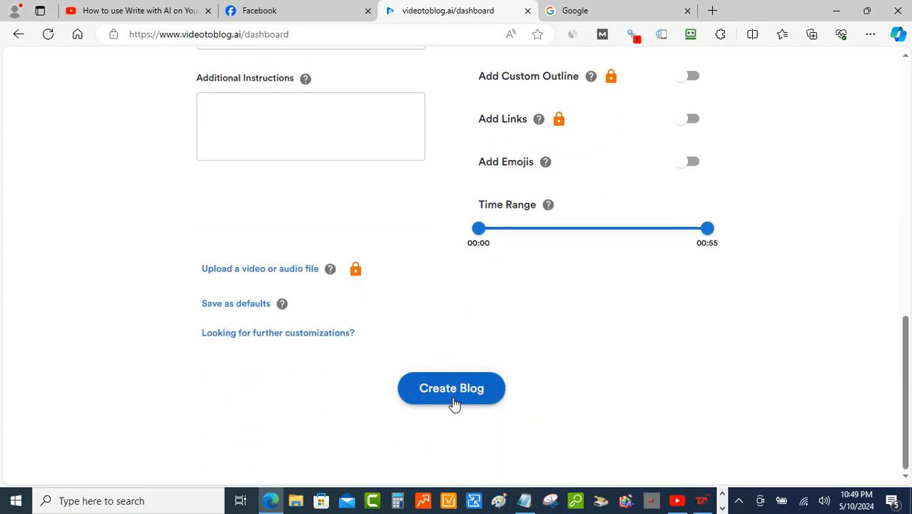
- Generate the blog 'Unlock the Power of AI-Assisted Writing for Your Facebook Posts' from the Short
{"action": "left_click", "coordinate": [451, 387]}
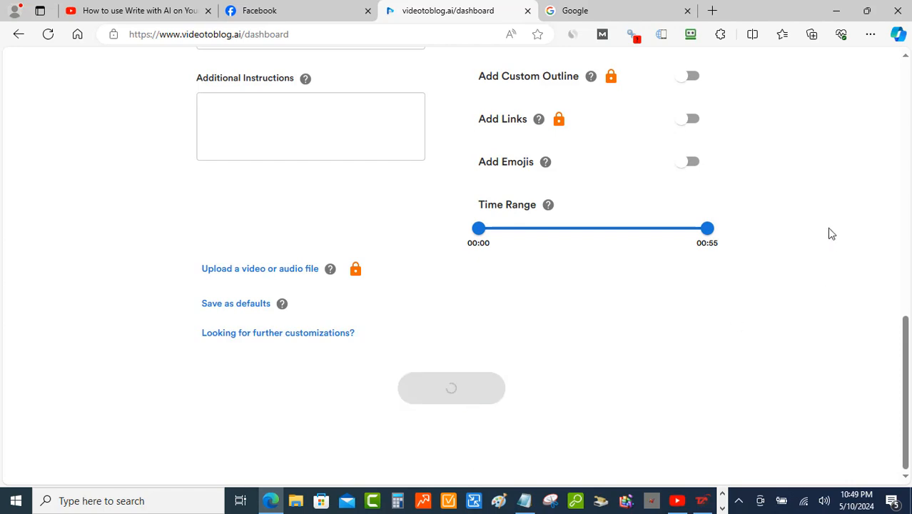
{"action": "left_click", "coordinate": [451, 387]}
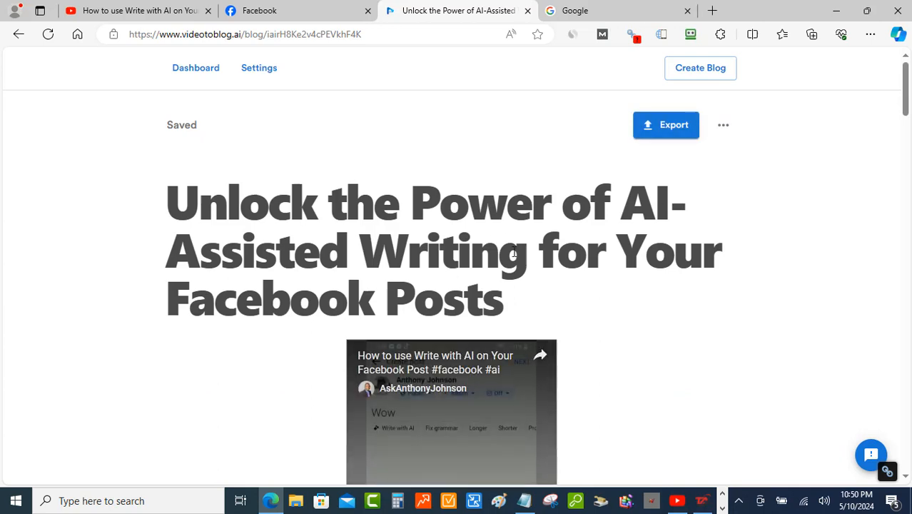
{"action": "mouse_move", "coordinate": [783, 218]}
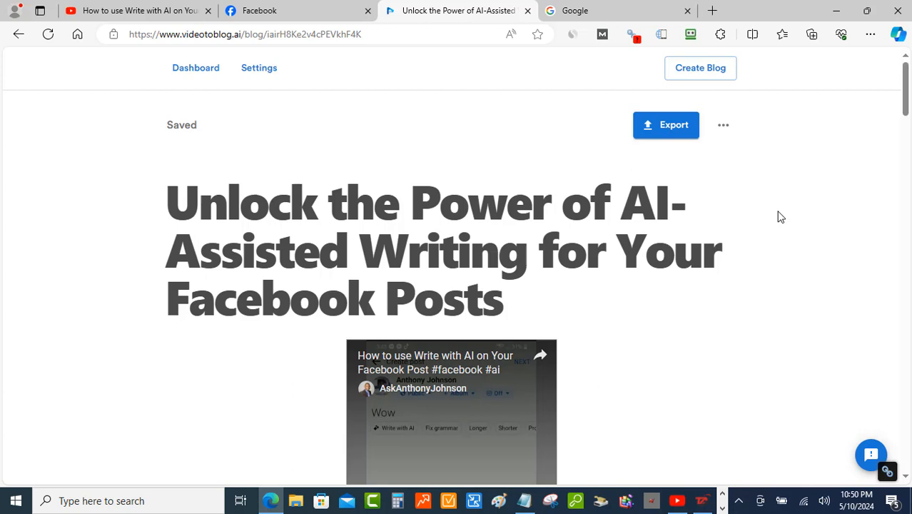
{"action": "mouse_move", "coordinate": [753, 233]}
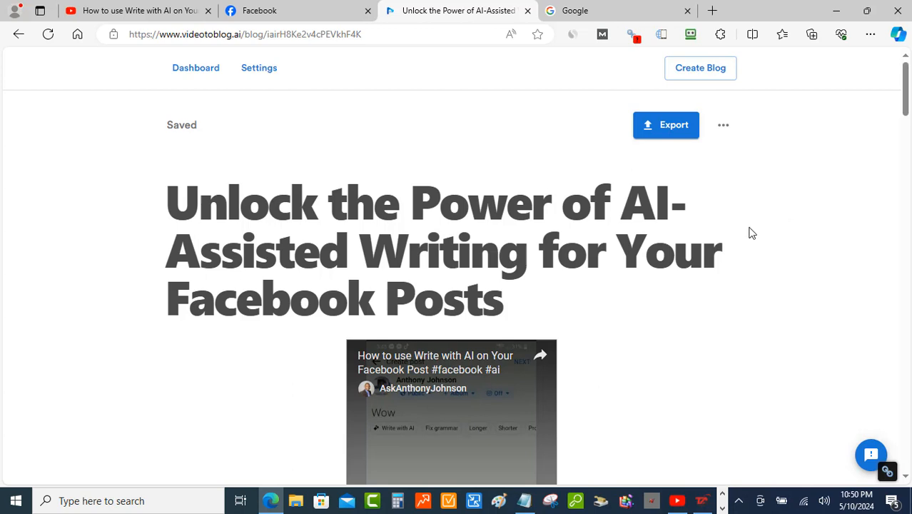
{"action": "mouse_move", "coordinate": [749, 261]}
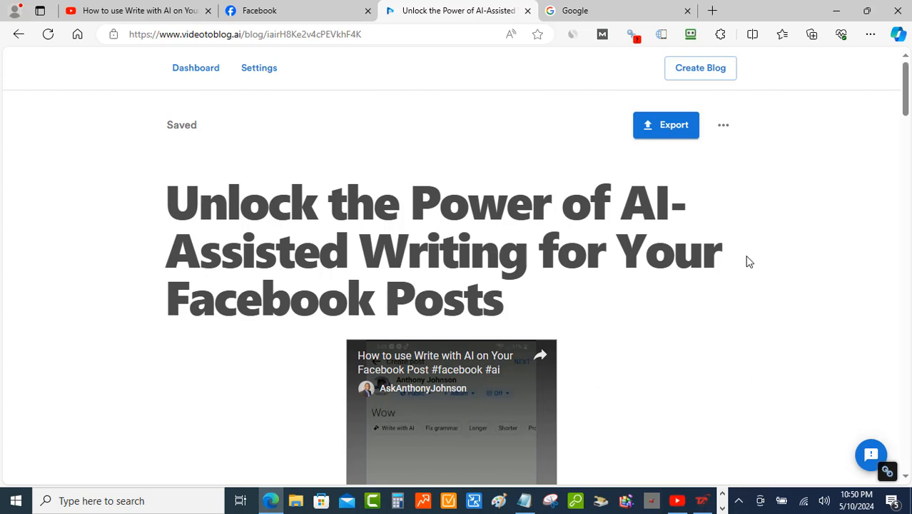
{"action": "mouse_move", "coordinate": [352, 238]}
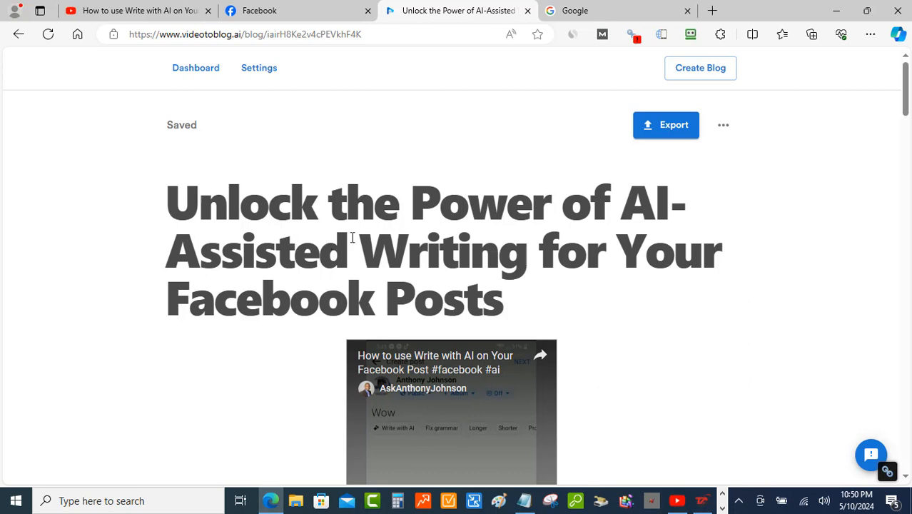
{"action": "mouse_move", "coordinate": [569, 264]}
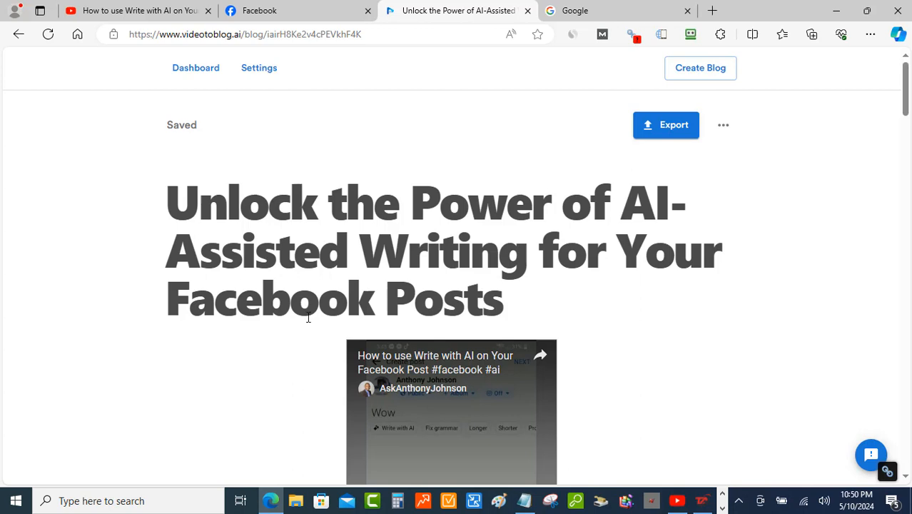
{"action": "scroll", "scroll_direction": "down", "scroll_amount": 3}
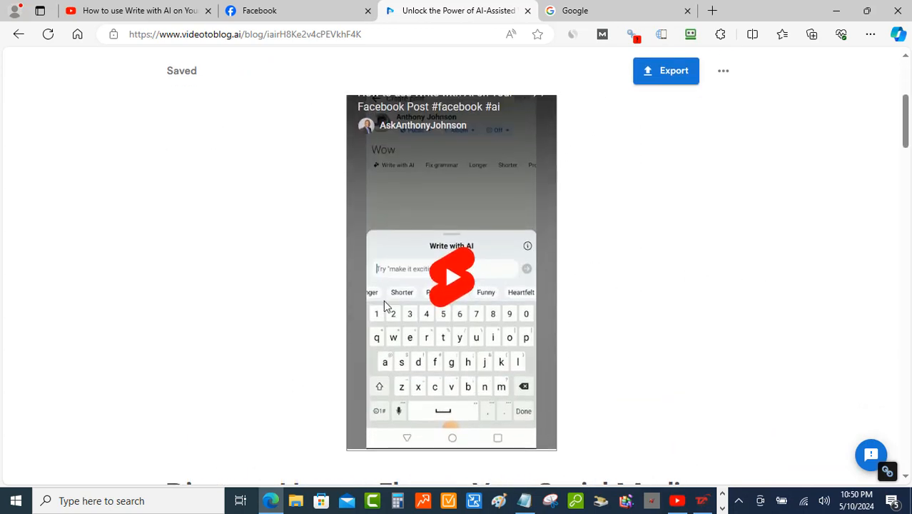
{"action": "scroll", "scroll_direction": "down", "scroll_amount": 3}
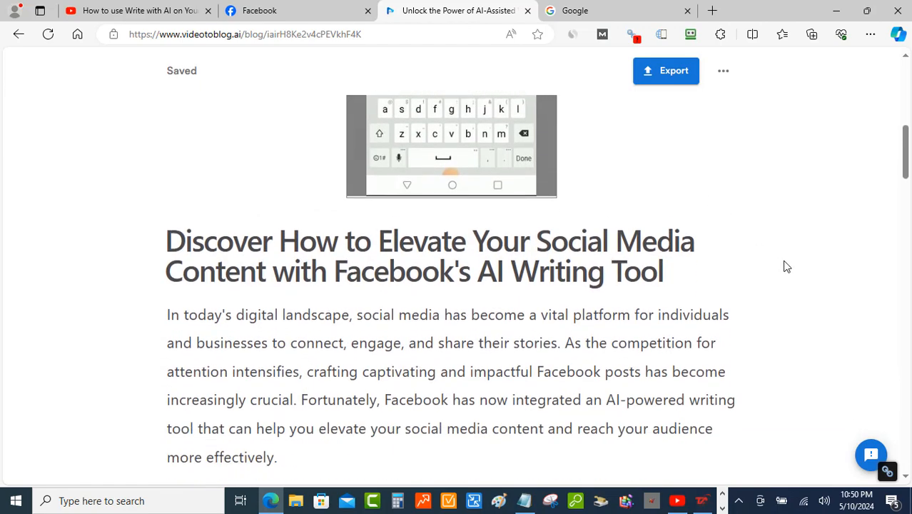
{"action": "scroll", "scroll_direction": "down", "scroll_amount": 3}
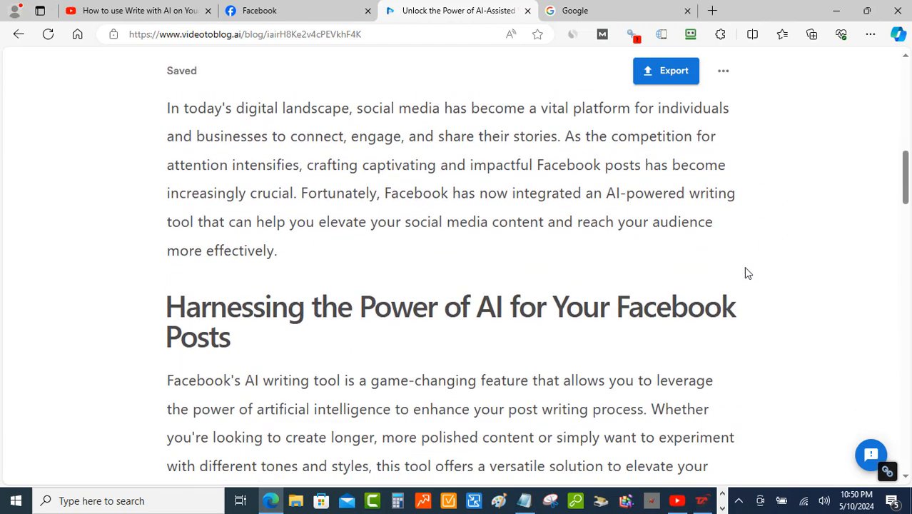
{"action": "mouse_move", "coordinate": [735, 272]}
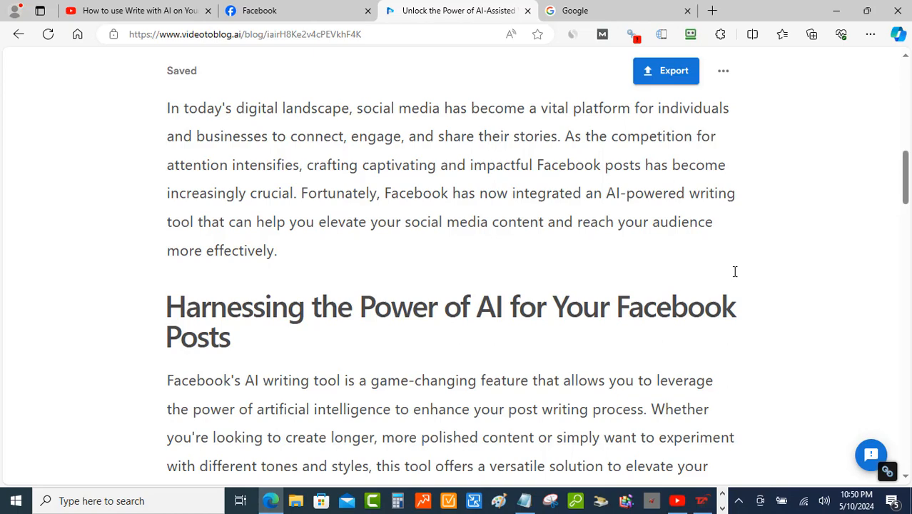
{"action": "scroll", "scroll_direction": "down", "scroll_amount": 3}
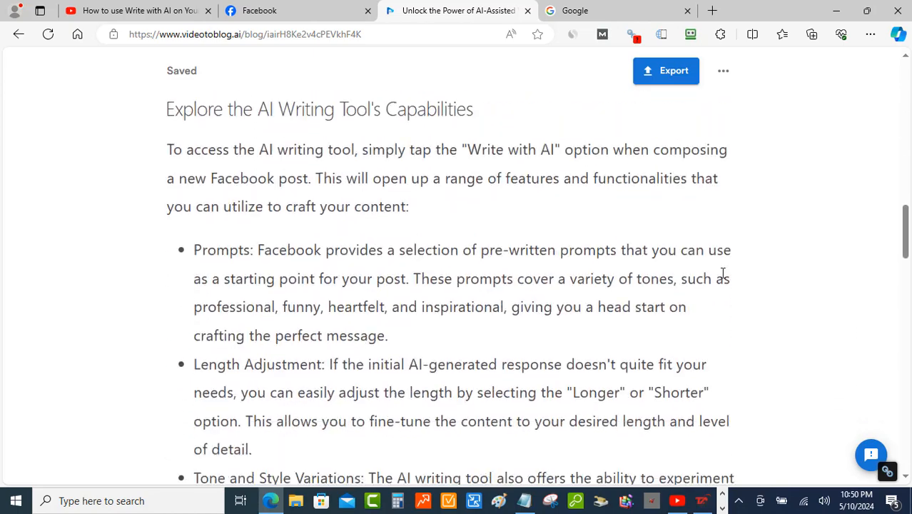
{"action": "scroll", "scroll_direction": "down", "scroll_amount": 3}
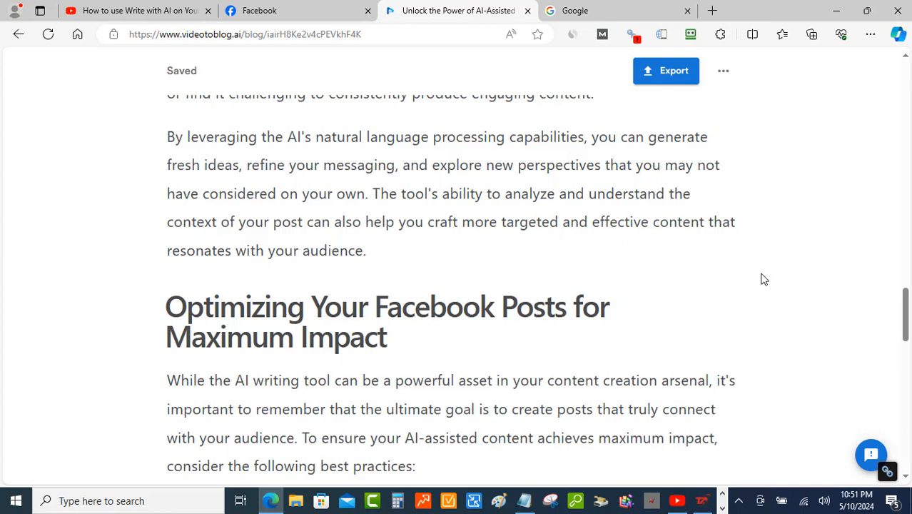
{"action": "mouse_move", "coordinate": [752, 277]}
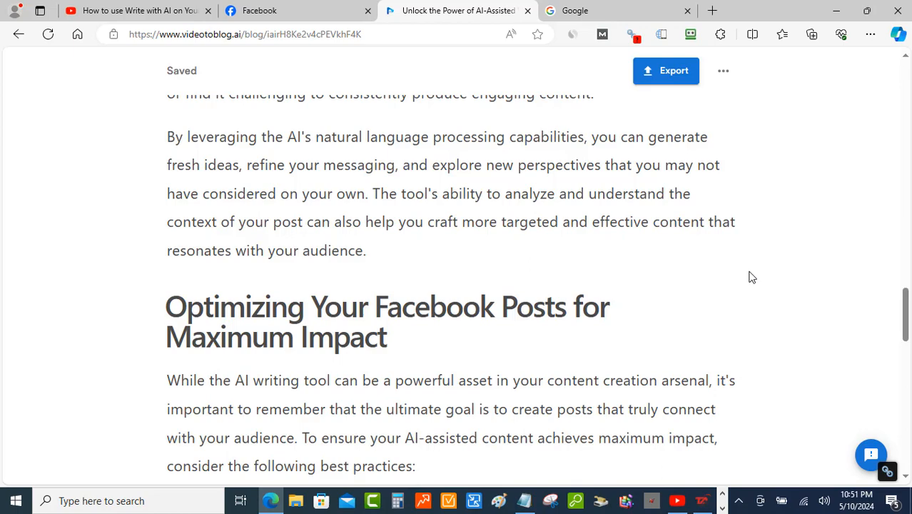
{"action": "mouse_move", "coordinate": [761, 258]}
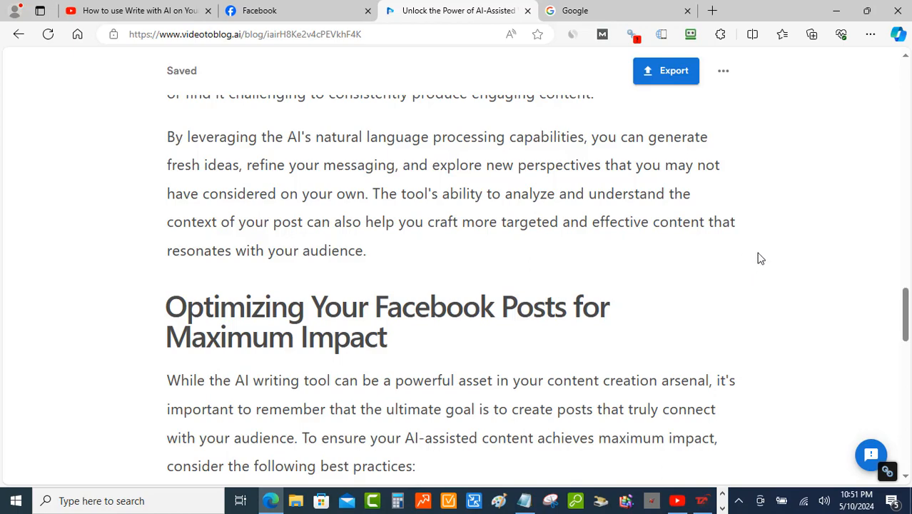
{"action": "scroll", "scroll_direction": "down", "scroll_amount": 3}
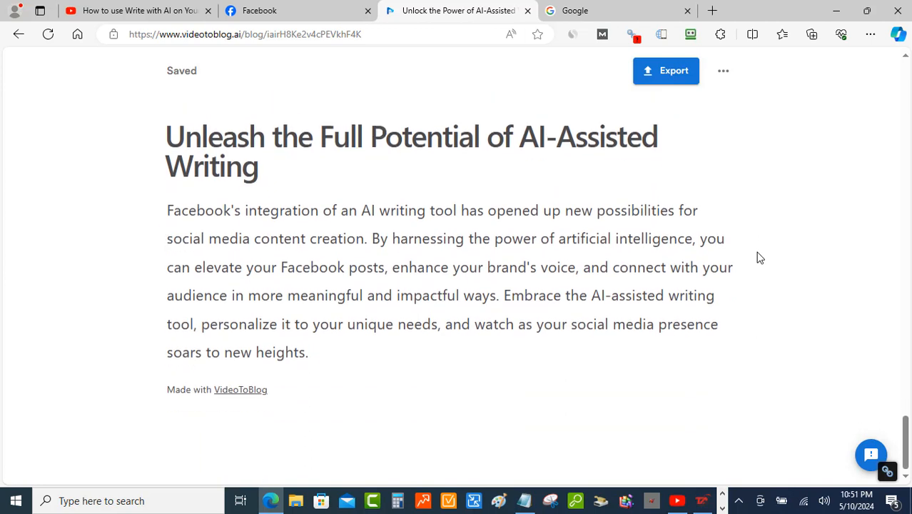
{"action": "mouse_move", "coordinate": [605, 10]}
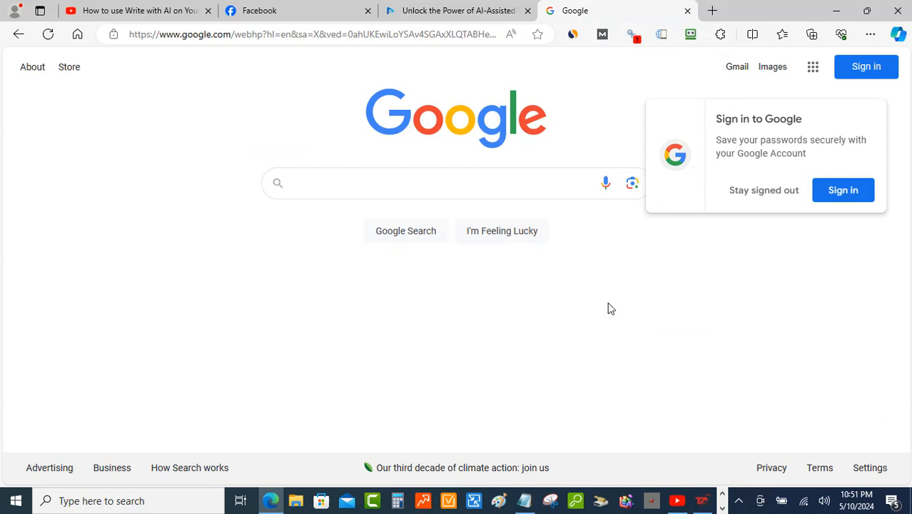
{"action": "mouse_move", "coordinate": [630, 383]}
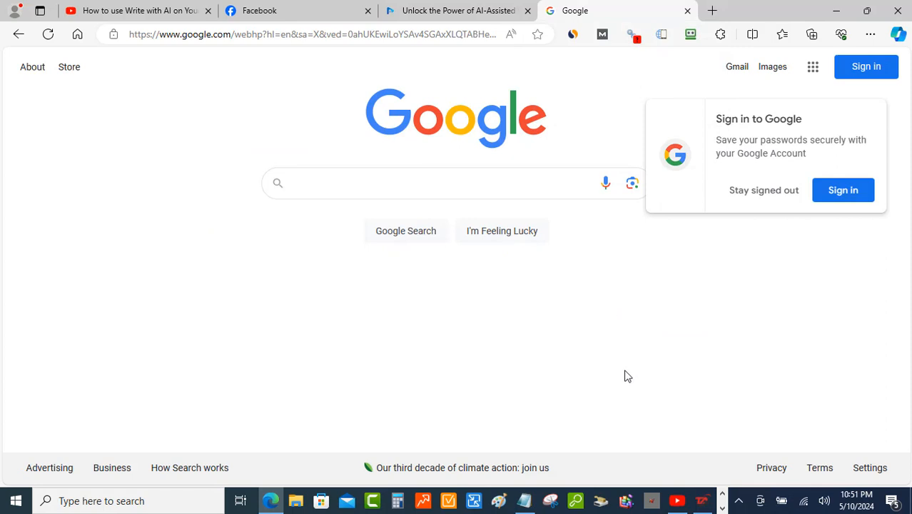
- Type 'how to use write with ai on facebook' into Google's search box
{"action": "left_click", "coordinate": [428, 182]}
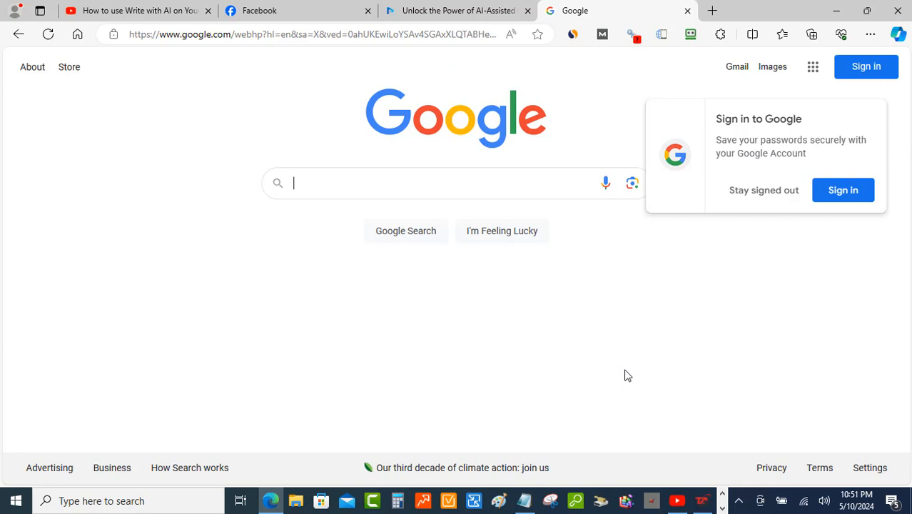
{"action": "mouse_move", "coordinate": [685, 491]}
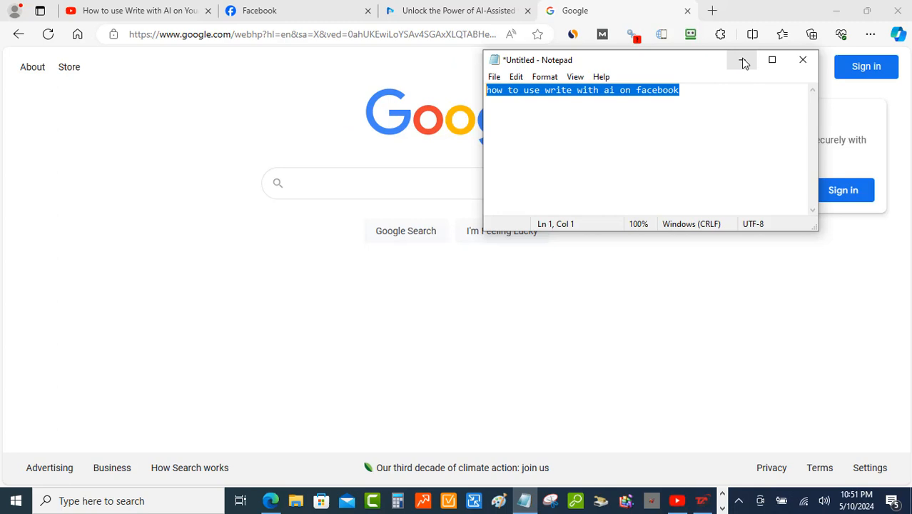
{"action": "left_click", "coordinate": [317, 183]}
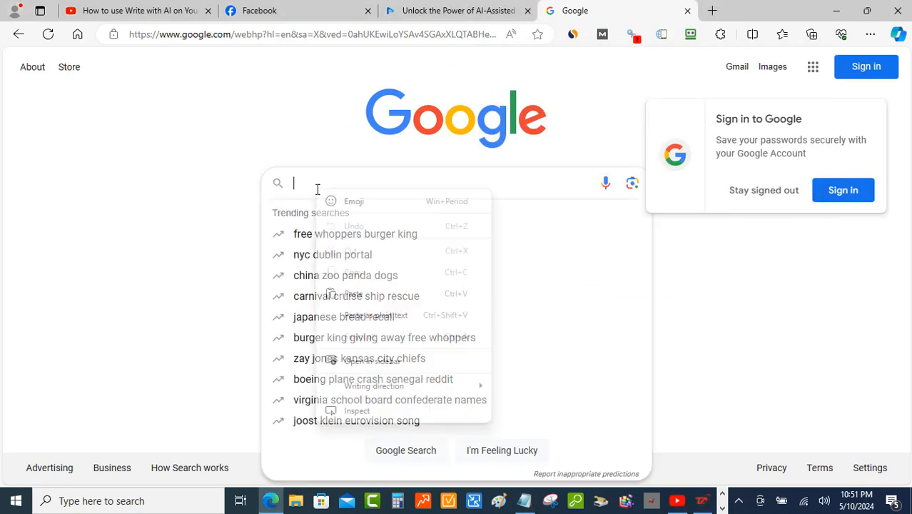
{"action": "type", "text": "how to use write with ai on facebook"}
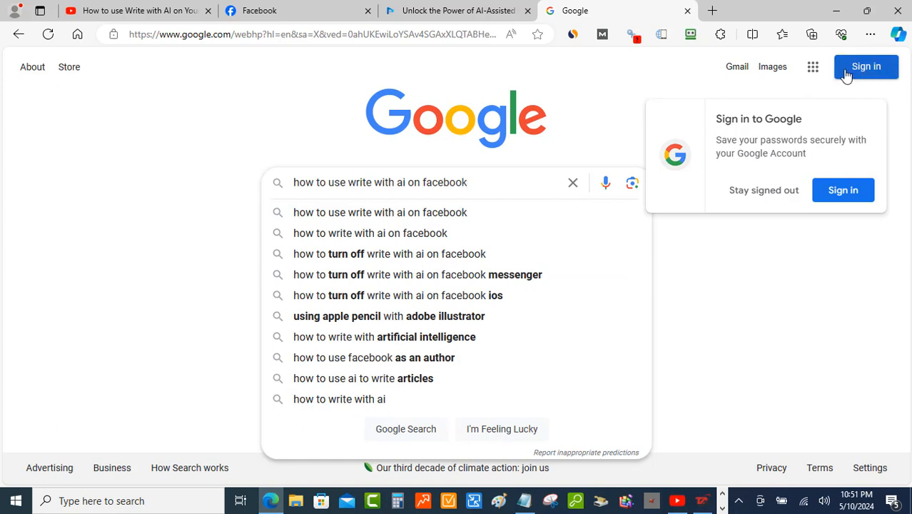
{"action": "mouse_move", "coordinate": [867, 65]}
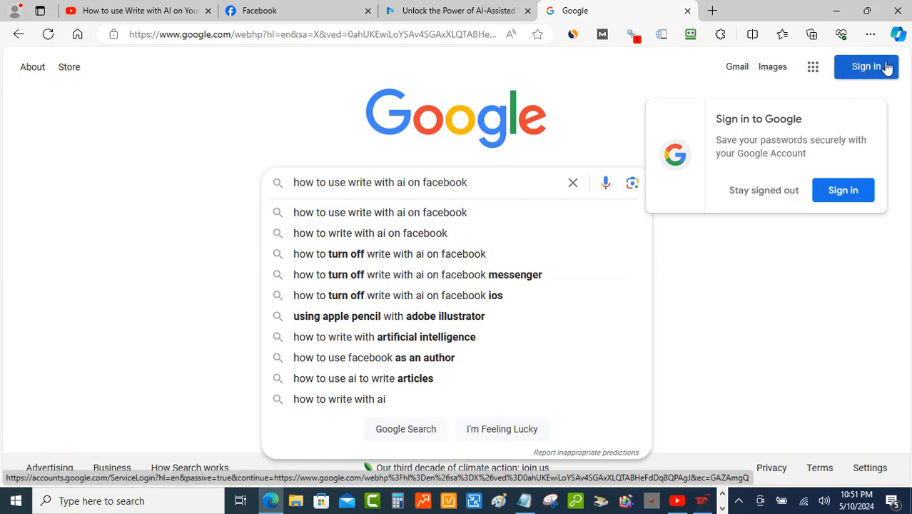
{"action": "mouse_move", "coordinate": [571, 183]}
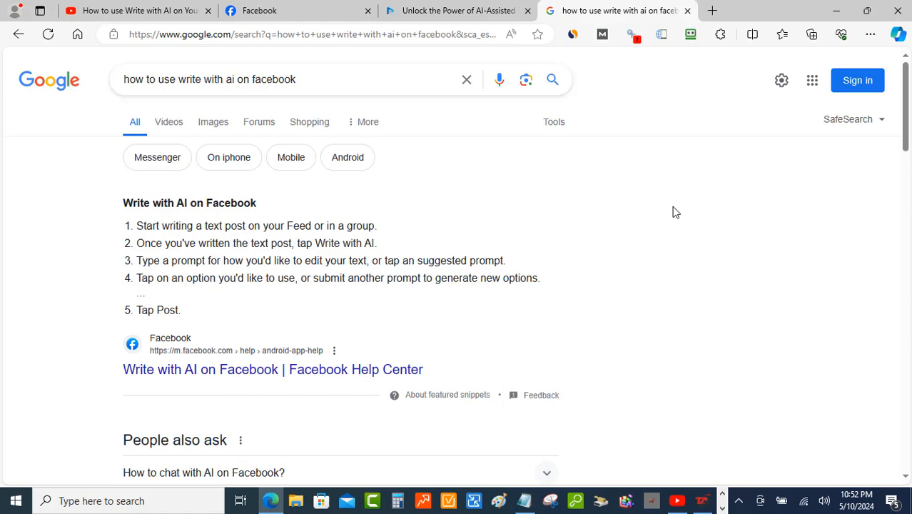
- Scroll the search results down to the Videos section with the AskAnthonyJohnson Short
{"action": "scroll", "scroll_direction": "down", "scroll_amount": 3}
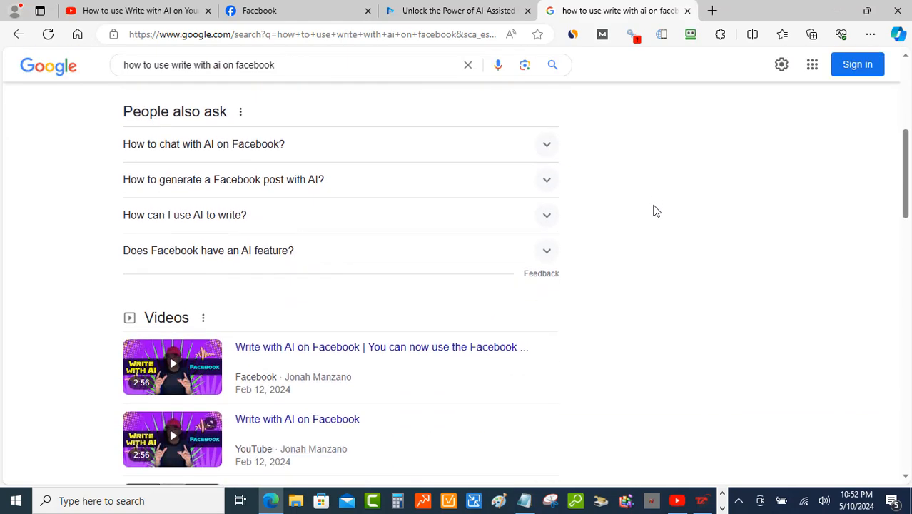
{"action": "scroll", "scroll_direction": "down", "scroll_amount": 3}
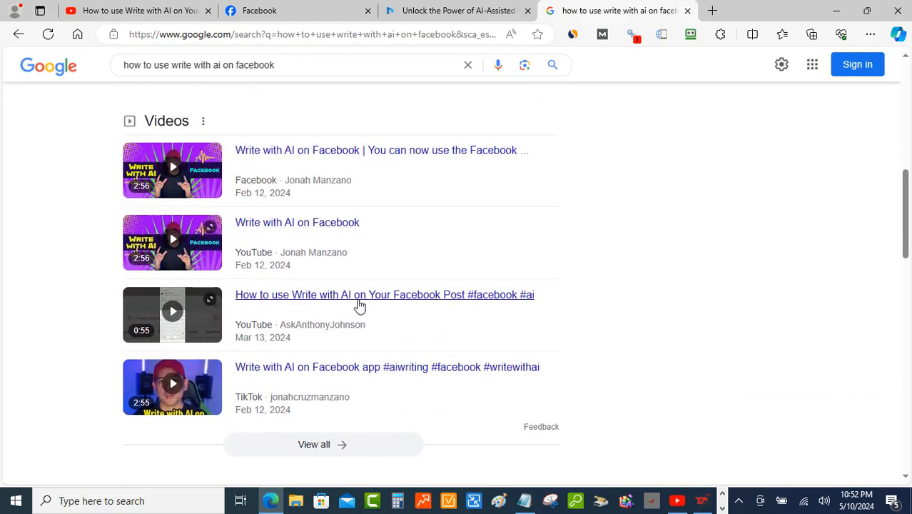
{"action": "mouse_move", "coordinate": [311, 306]}
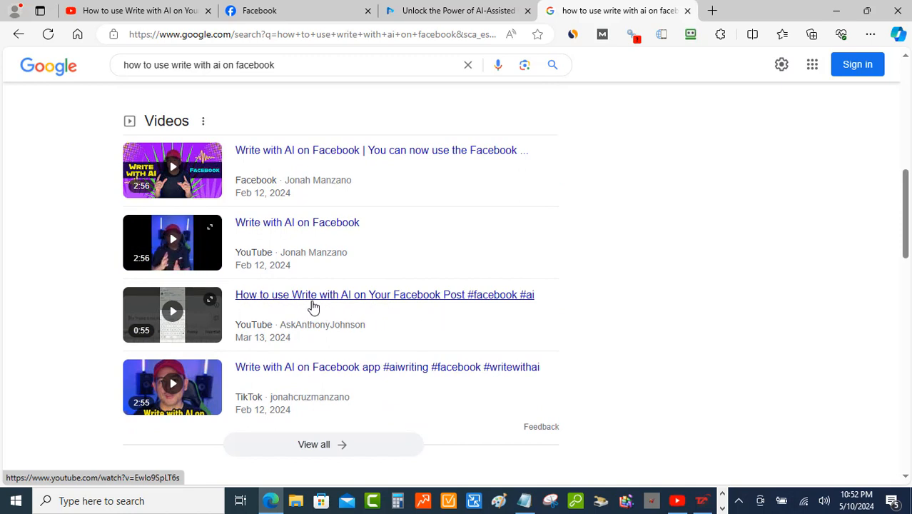
{"action": "mouse_move", "coordinate": [449, 300]}
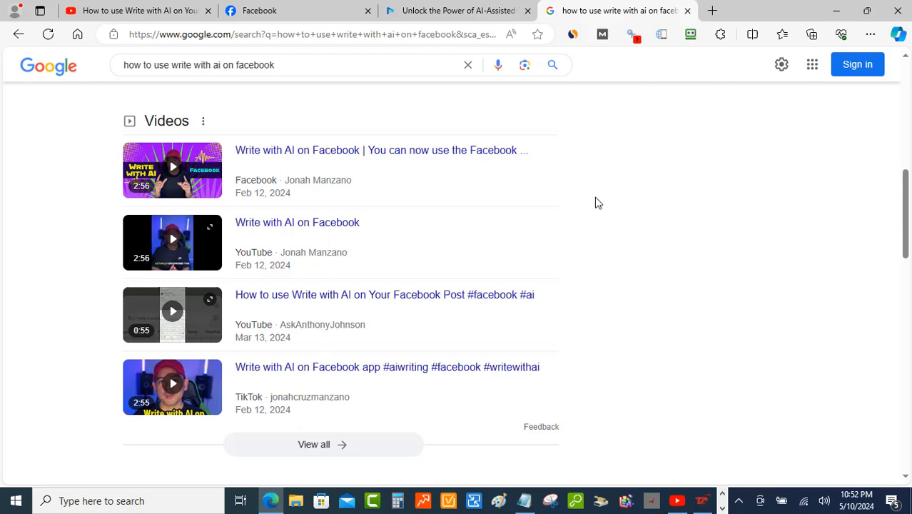
{"action": "mouse_move", "coordinate": [613, 216]}
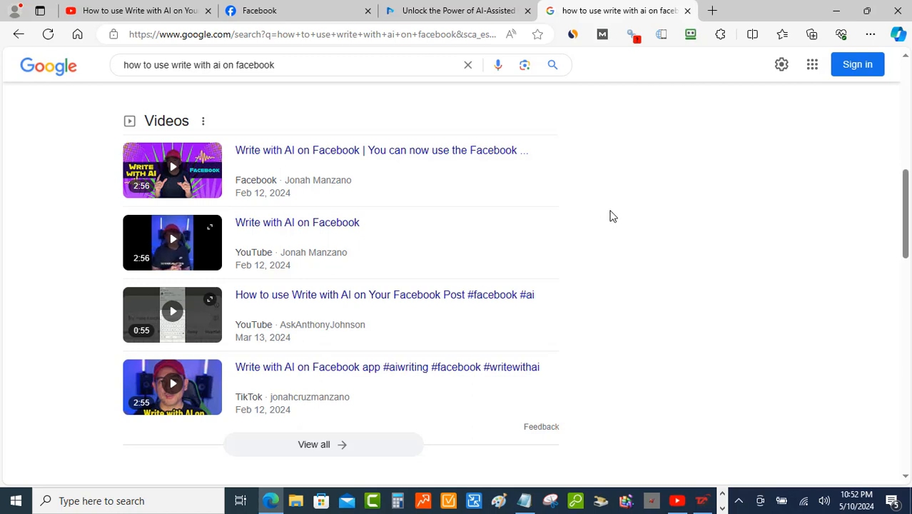
{"action": "mouse_move", "coordinate": [617, 217]}
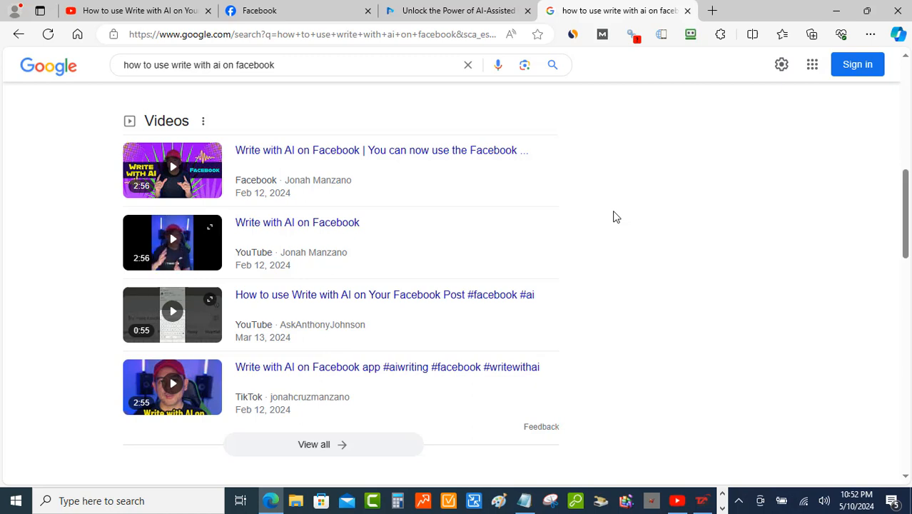
{"action": "mouse_move", "coordinate": [613, 227]}
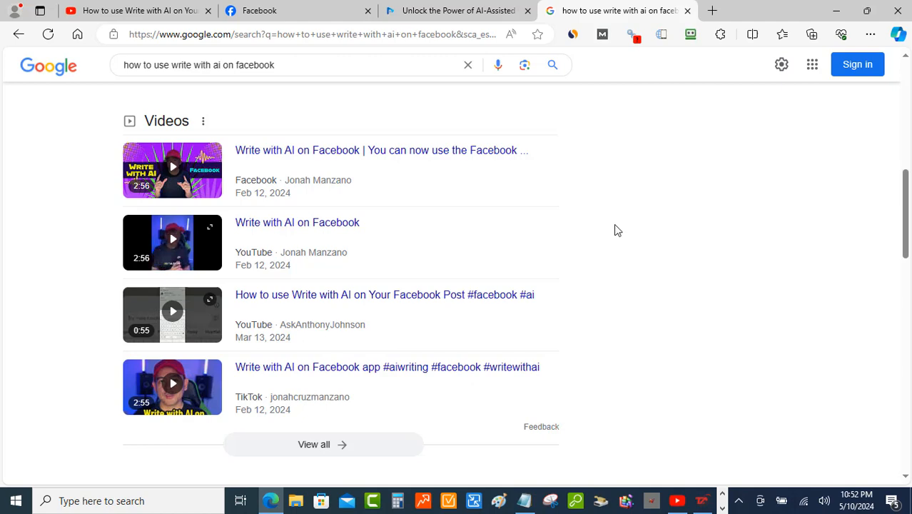
- Scroll past forum results and open Anthony Johnson's LinkedIn article 'How to use Write with Ai on Facebook Post'
{"action": "scroll", "scroll_direction": "down", "scroll_amount": 3}
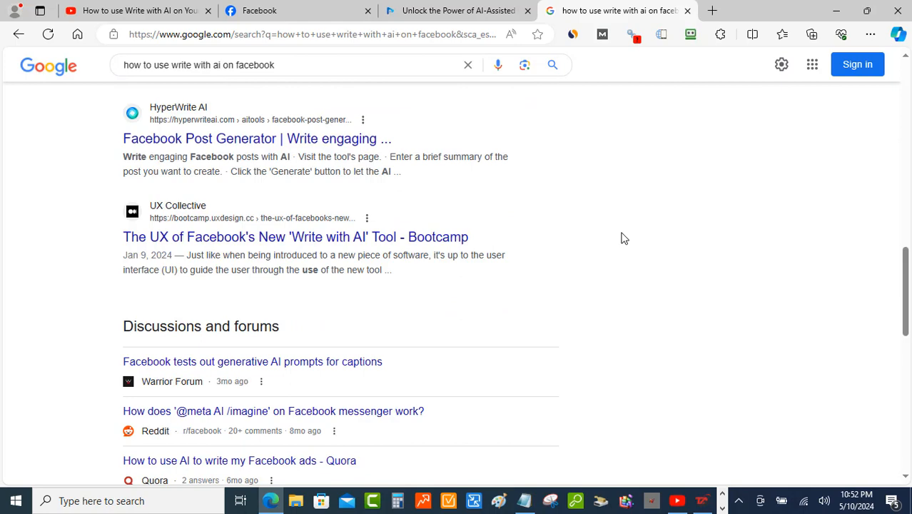
{"action": "scroll", "scroll_direction": "down", "scroll_amount": 3}
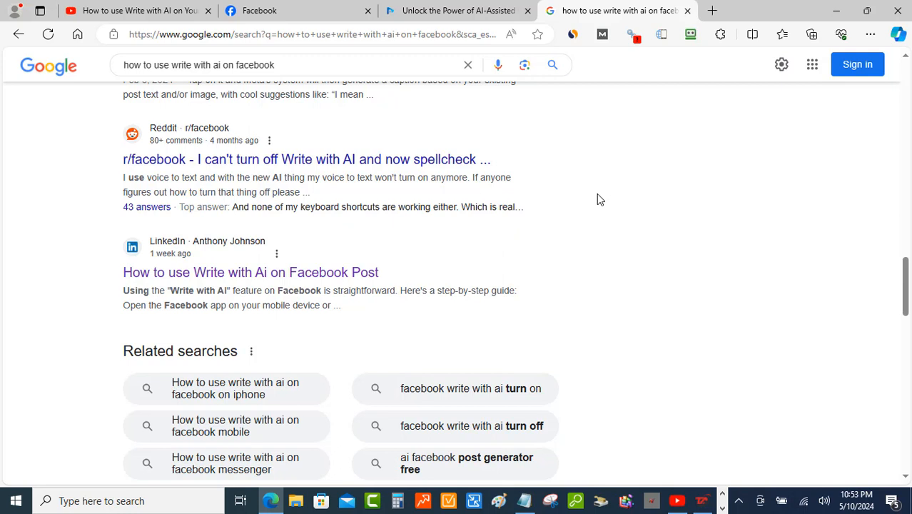
{"action": "mouse_move", "coordinate": [575, 220]}
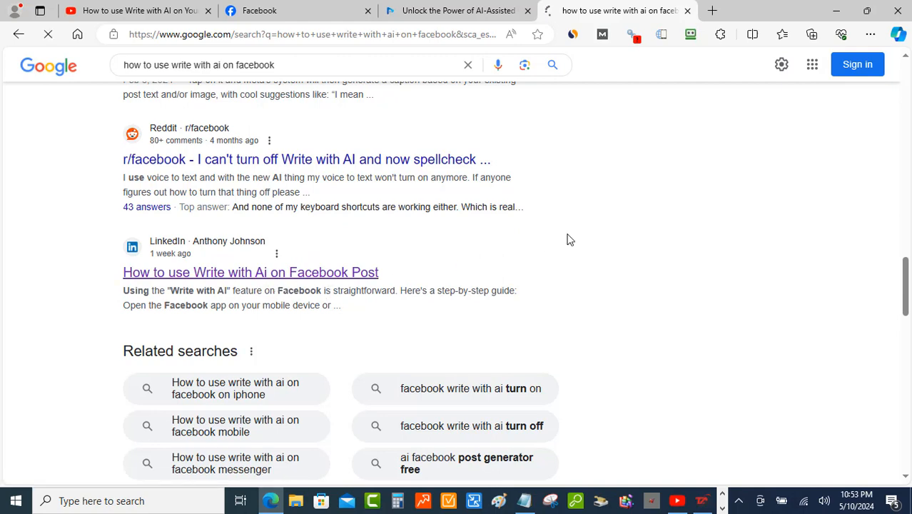
{"action": "left_click", "coordinate": [251, 272]}
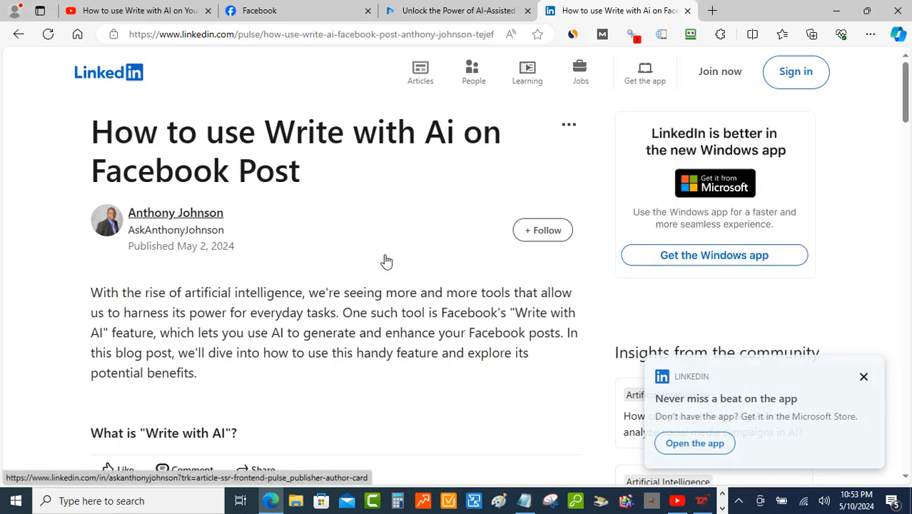
- Scroll the article to the youtube.com/shorts link below step 9 and open the Short
{"action": "scroll", "scroll_direction": "down", "scroll_amount": 3}
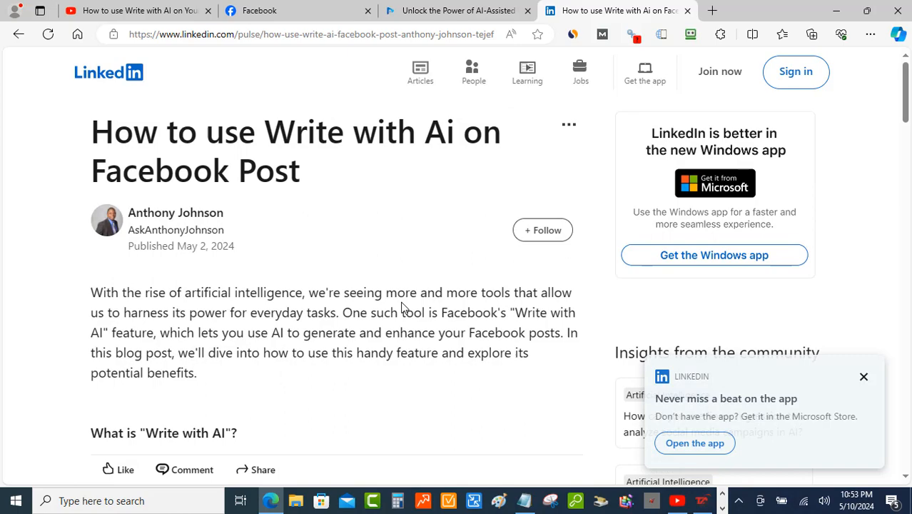
{"action": "scroll", "scroll_direction": "down", "scroll_amount": 3}
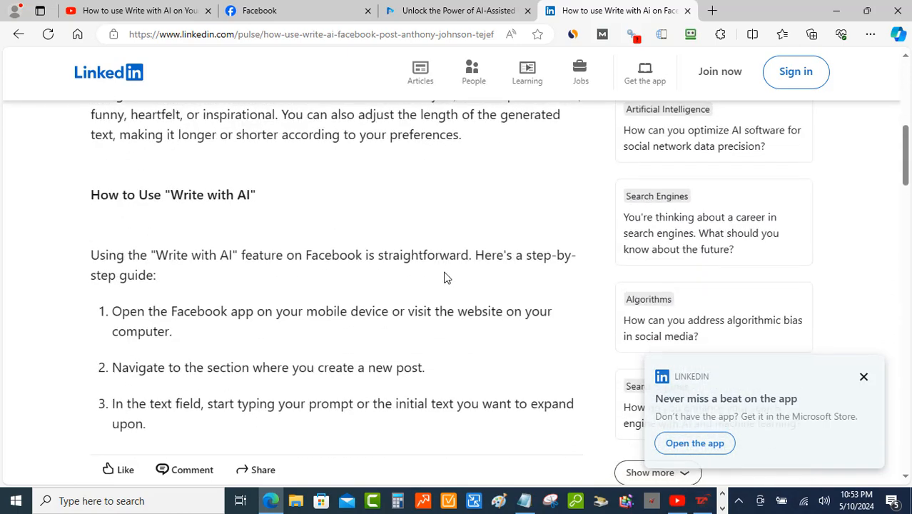
{"action": "scroll", "scroll_direction": "down", "scroll_amount": 3}
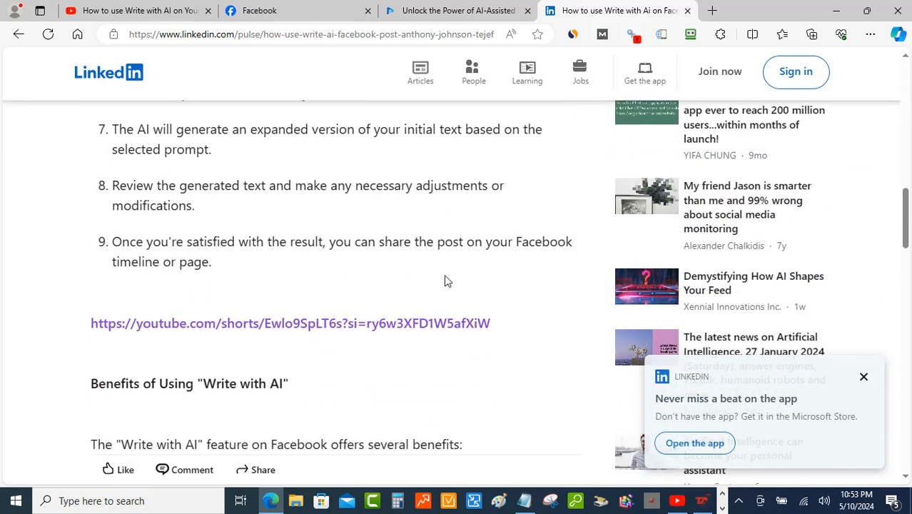
{"action": "scroll", "scroll_direction": "down", "scroll_amount": 3}
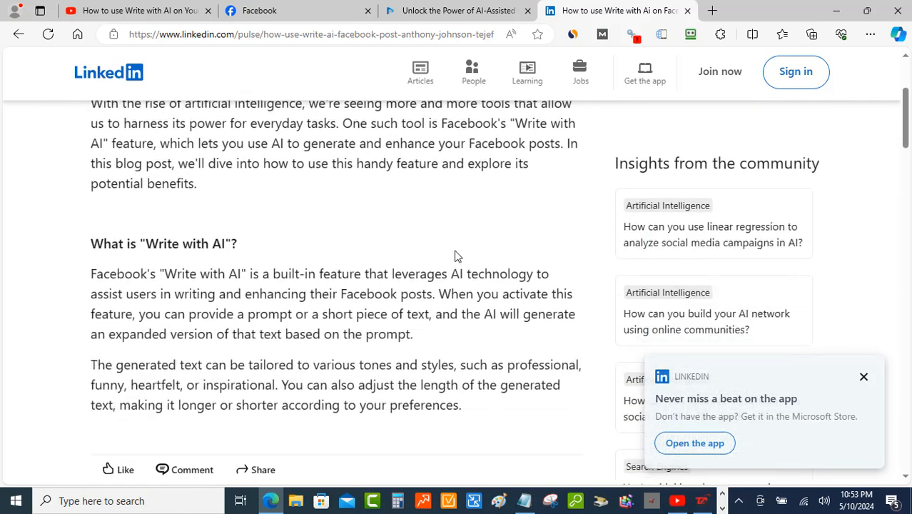
{"action": "scroll", "scroll_direction": "down", "scroll_amount": 3}
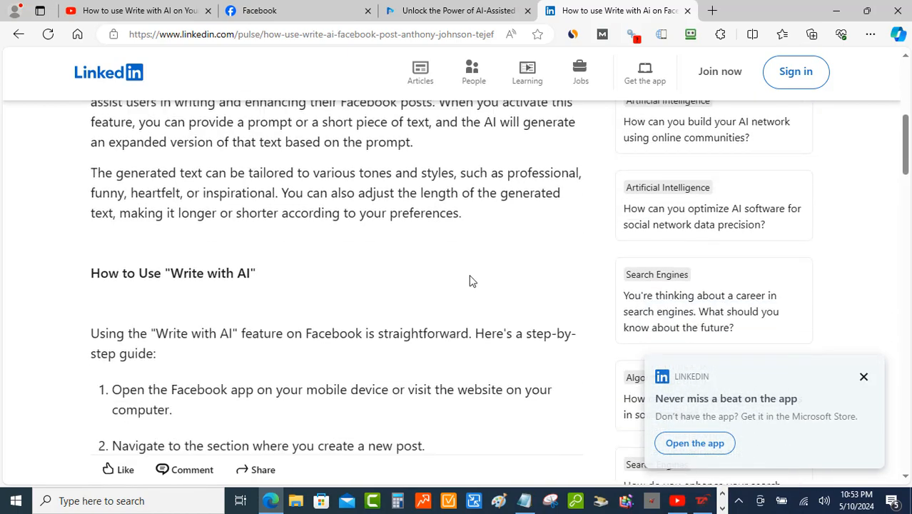
{"action": "scroll", "scroll_direction": "down", "scroll_amount": 3}
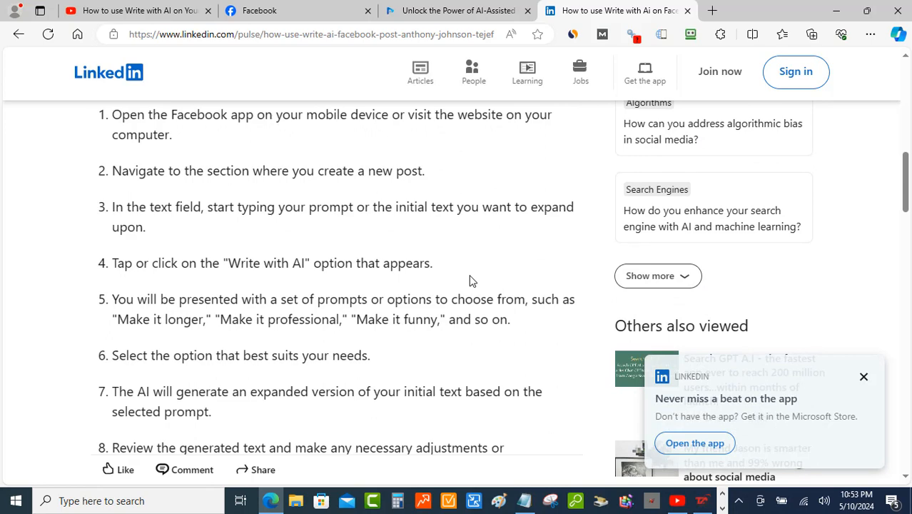
{"action": "scroll", "scroll_direction": "down", "scroll_amount": 3}
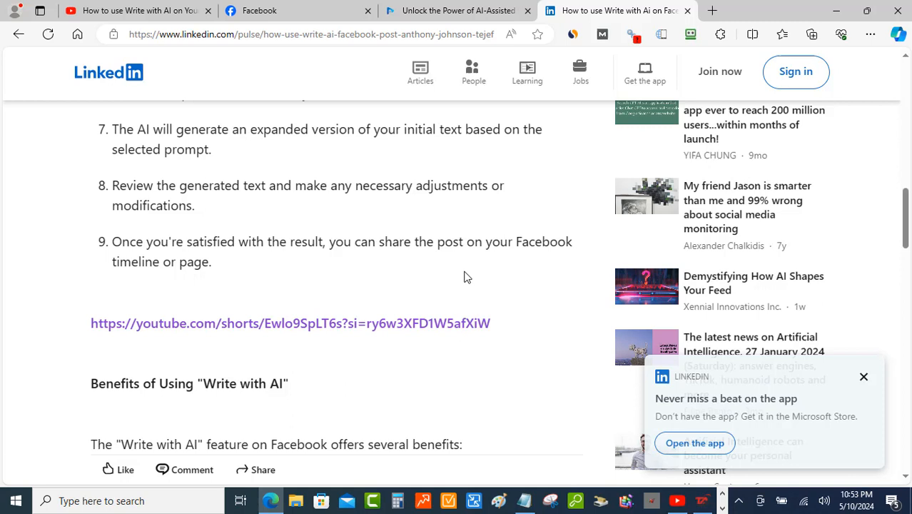
{"action": "mouse_move", "coordinate": [321, 292]}
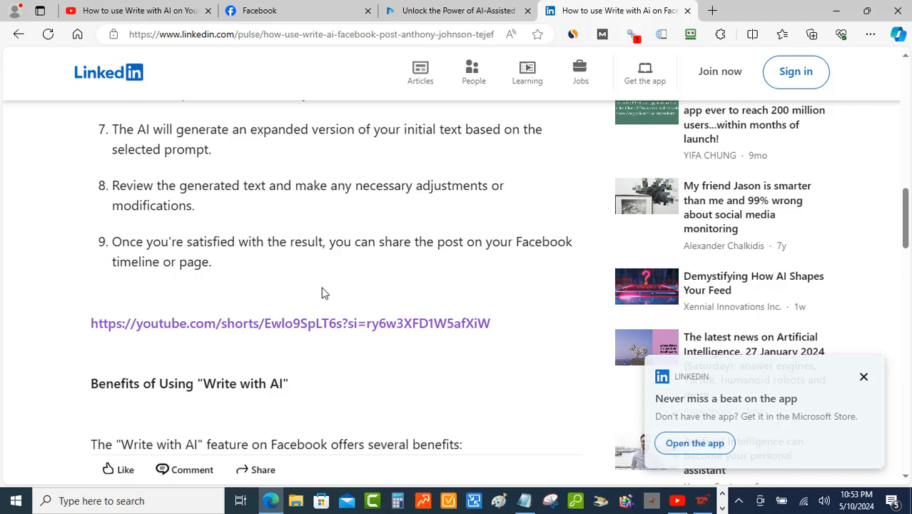
{"action": "mouse_move", "coordinate": [322, 295]}
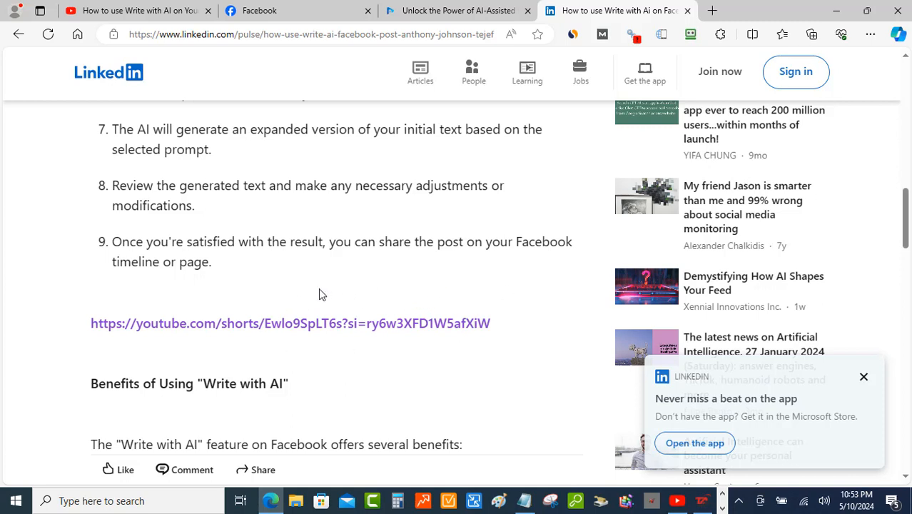
{"action": "mouse_move", "coordinate": [318, 328]}
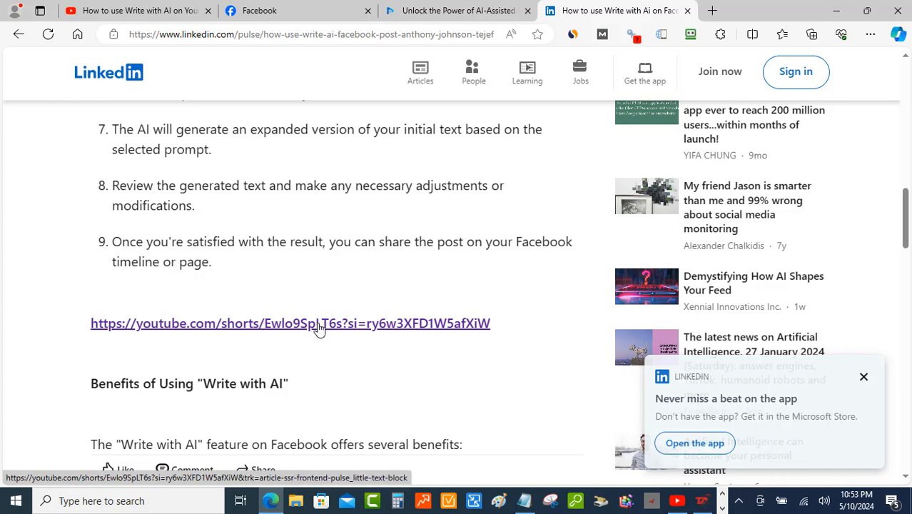
{"action": "left_click", "coordinate": [290, 323]}
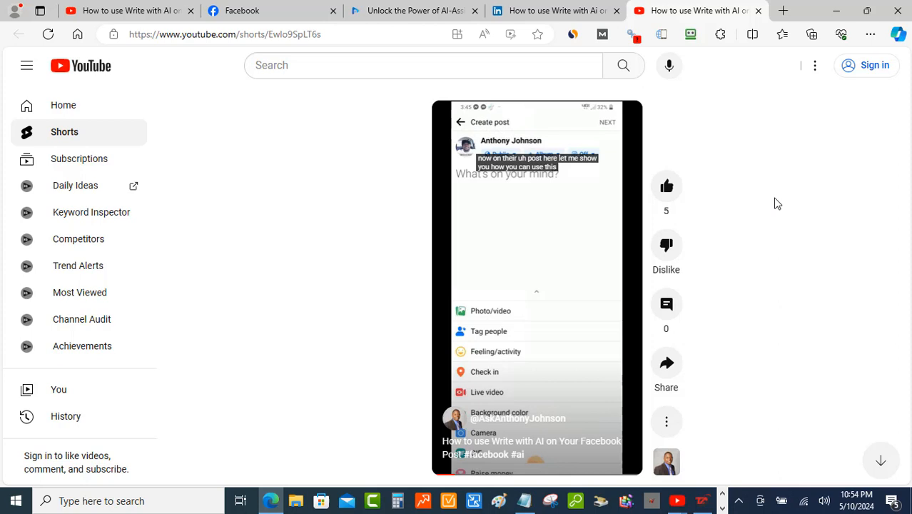
{"action": "mouse_move", "coordinate": [779, 218]}
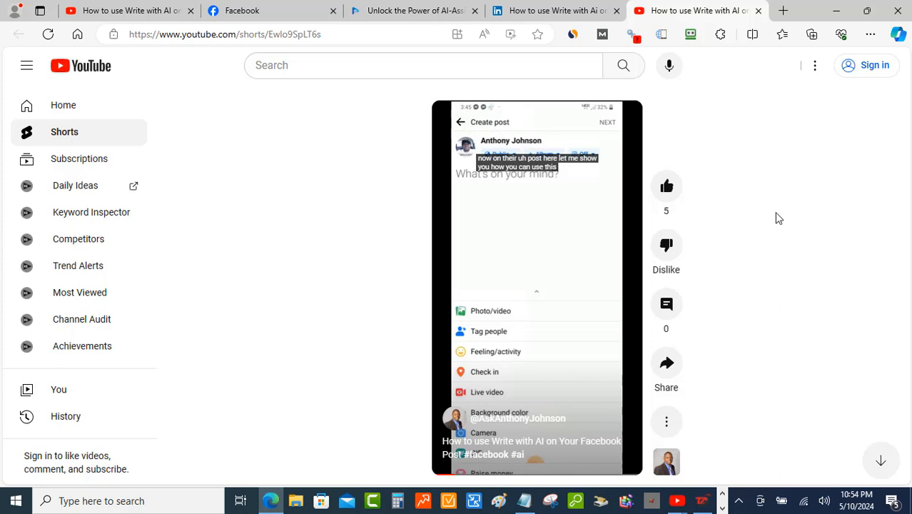